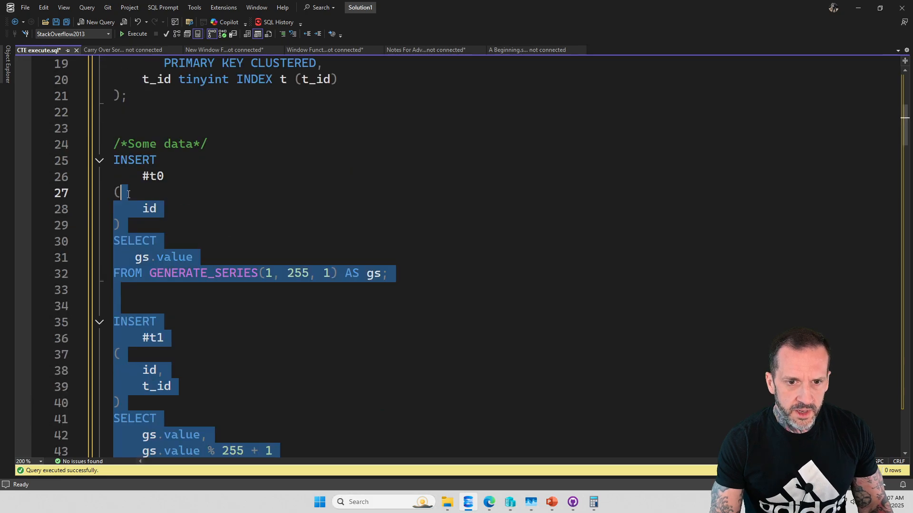
Scroll down and select the summed join query of #t0 and #t1 on lines 56–63.
{"action": "scroll", "scroll_direction": "down", "scroll_amount": 3}
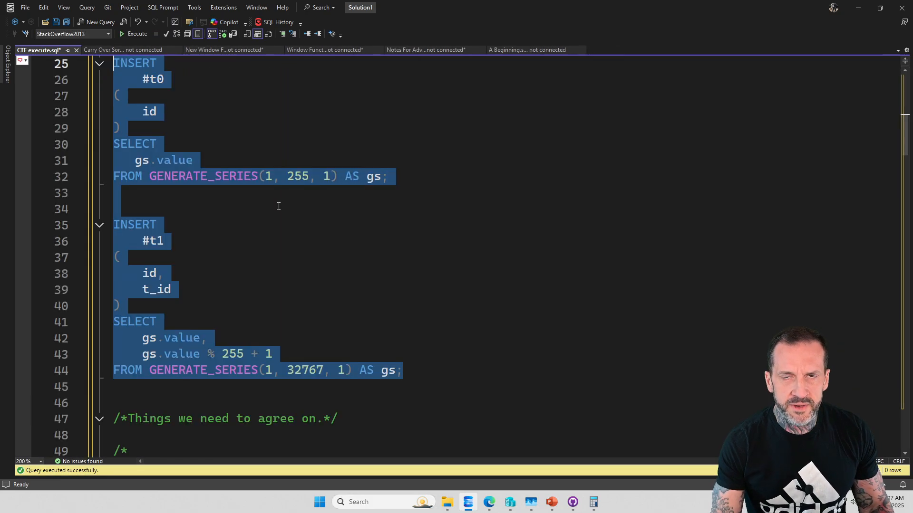
{"action": "scroll", "scroll_direction": "down", "scroll_amount": 3}
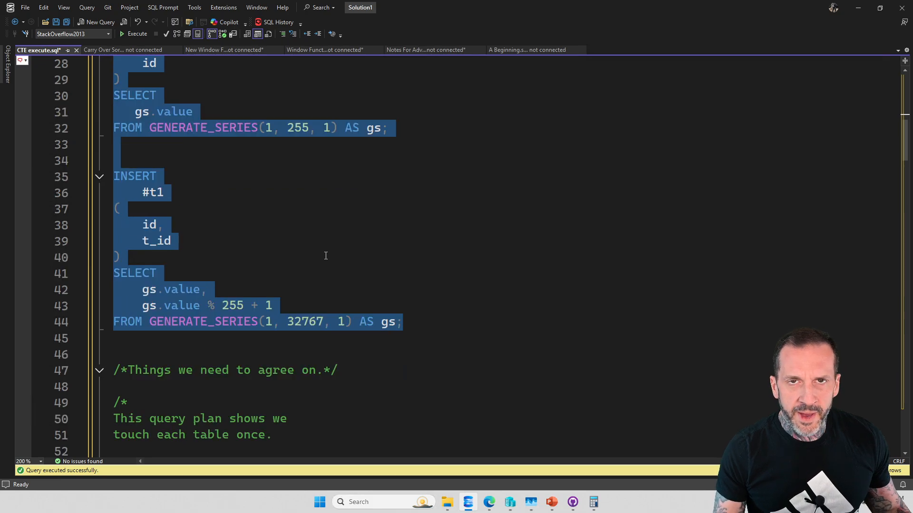
{"action": "mouse_move", "coordinate": [327, 236]}
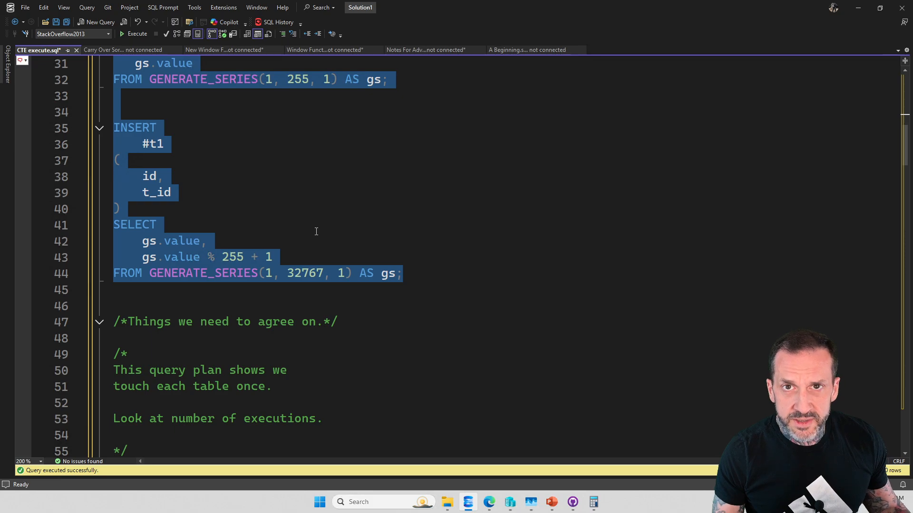
{"action": "scroll", "scroll_direction": "down", "scroll_amount": 3}
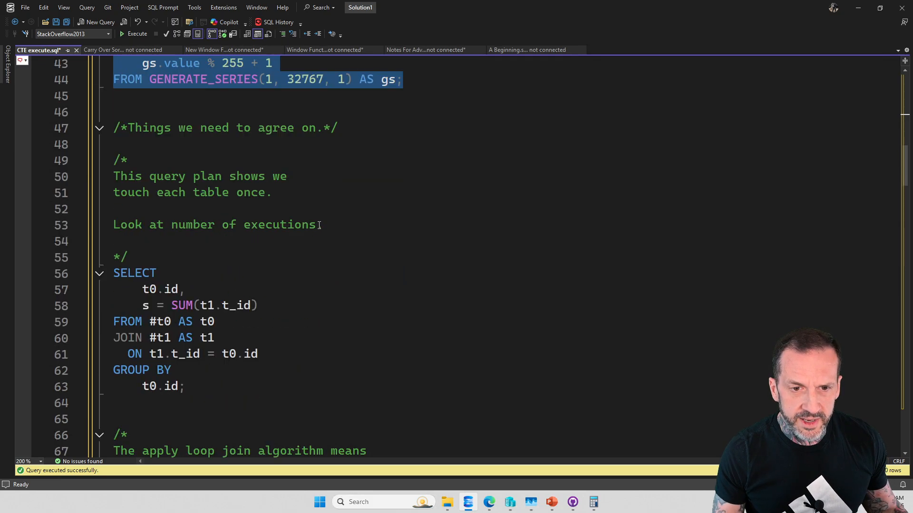
{"action": "scroll", "scroll_direction": "down", "scroll_amount": 3}
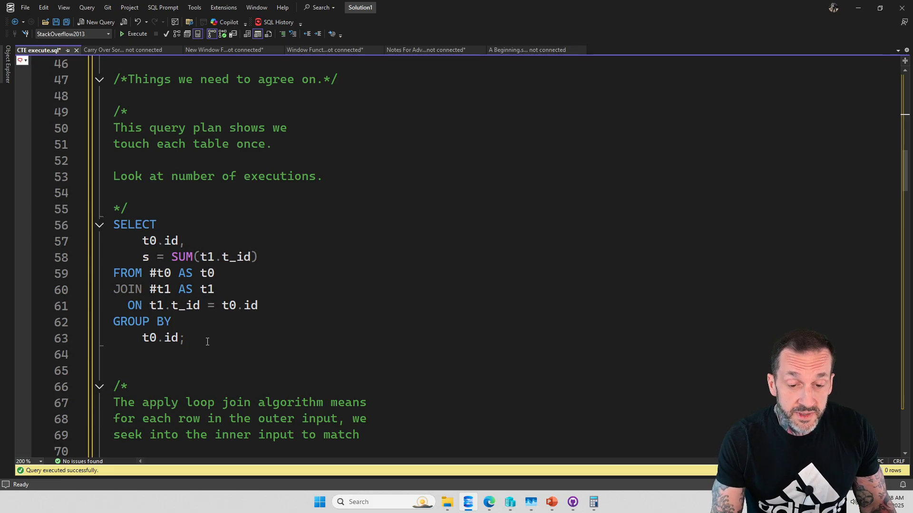
{"action": "left_click_drag", "start_coordinate": [114, 225], "coordinate": [185, 338]}
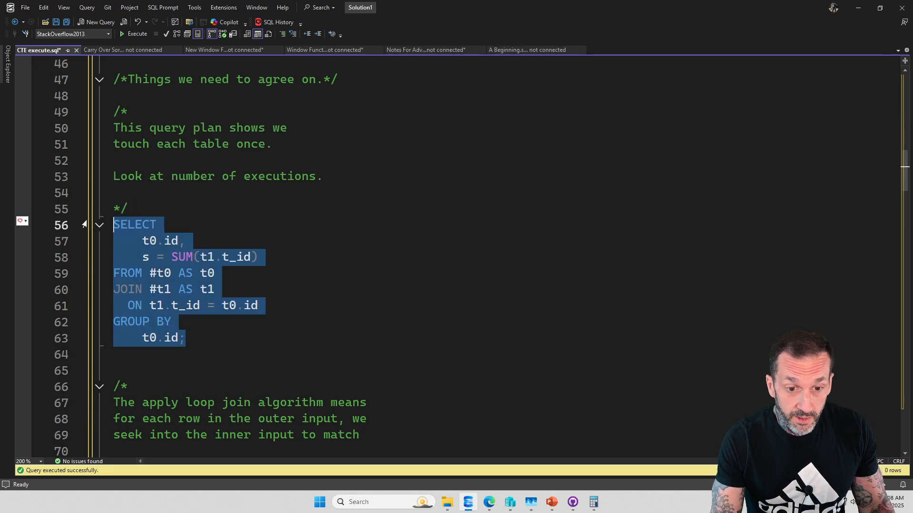
Execute the query and inspect its Merge Join plan scanning each table once.
{"action": "left_click", "coordinate": [137, 34]}
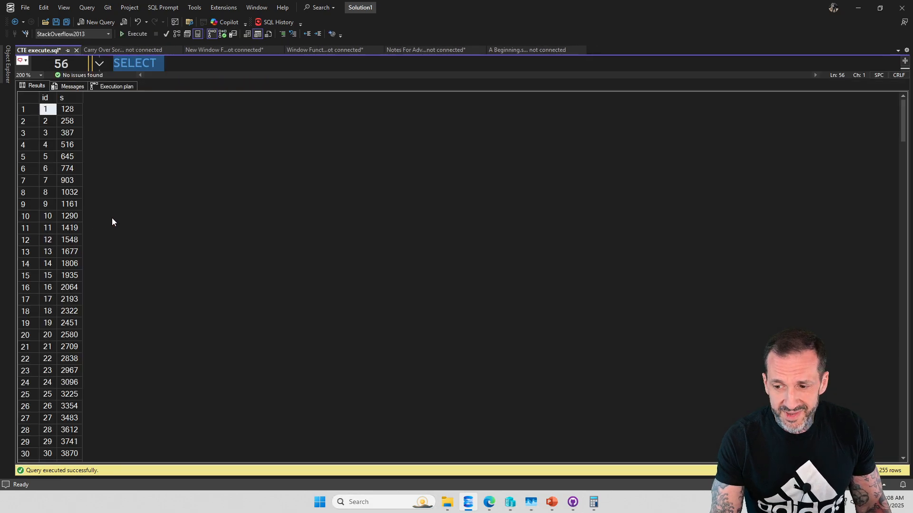
{"action": "mouse_move", "coordinate": [114, 88]}
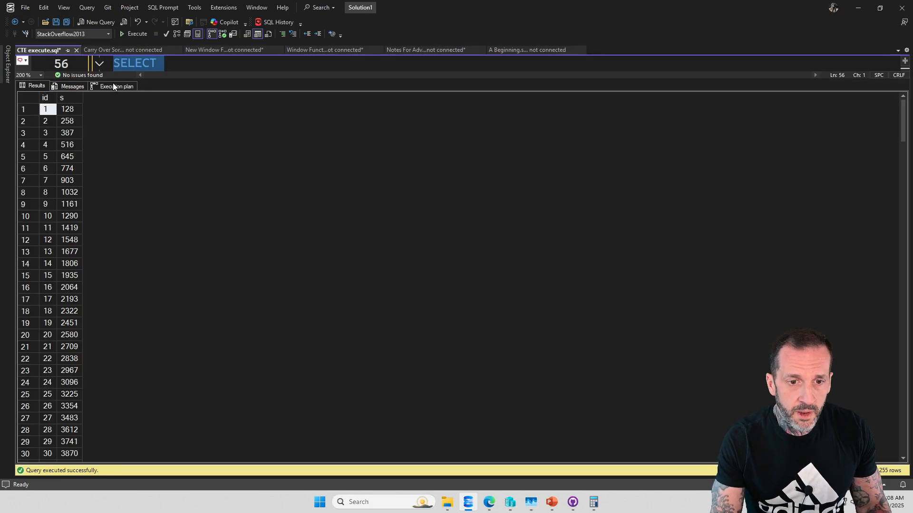
{"action": "left_click", "coordinate": [116, 86]}
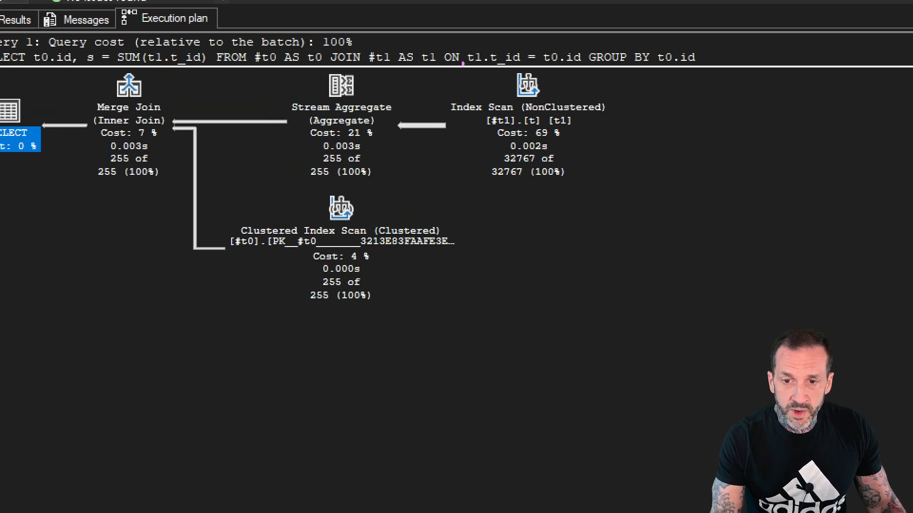
{"action": "left_click", "coordinate": [527, 121]}
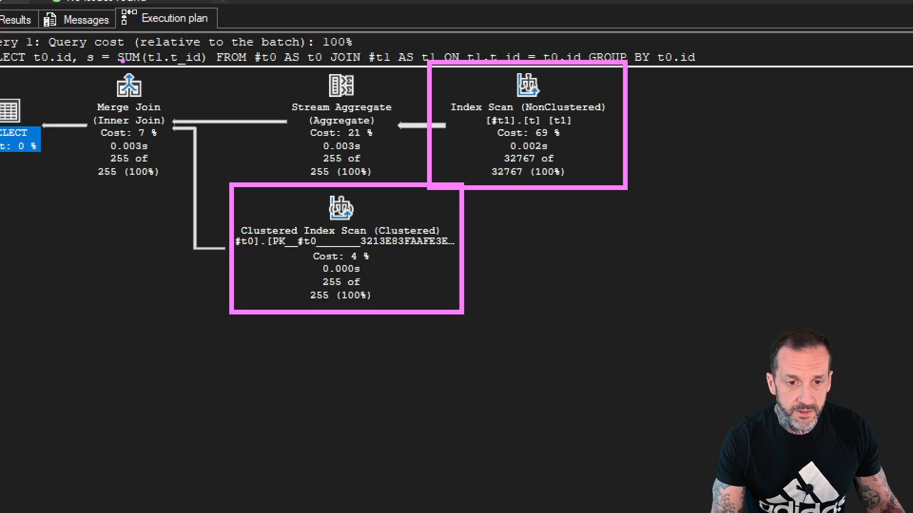
{"action": "left_click", "coordinate": [127, 120]}
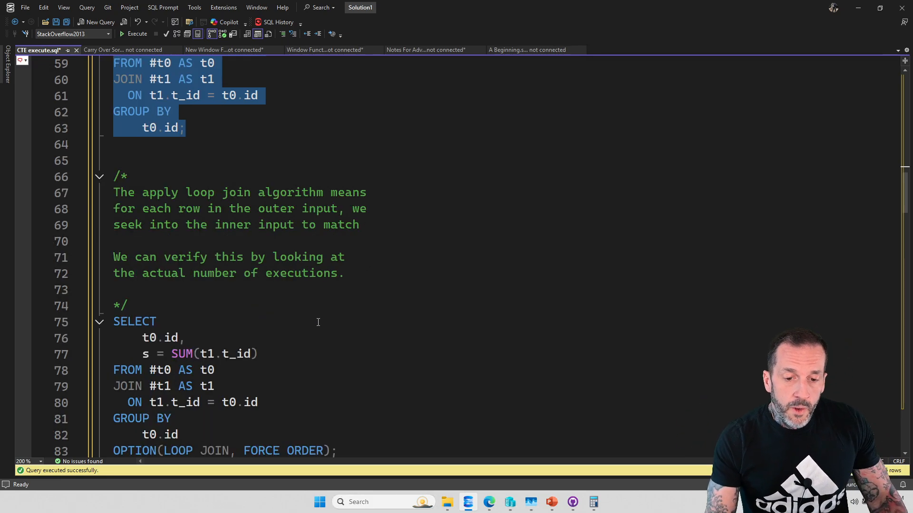
Scroll to and select the OPTION(LOOP JOIN, FORCE ORDER) query on lines 75–83.
{"action": "scroll", "scroll_direction": "down", "scroll_amount": 3}
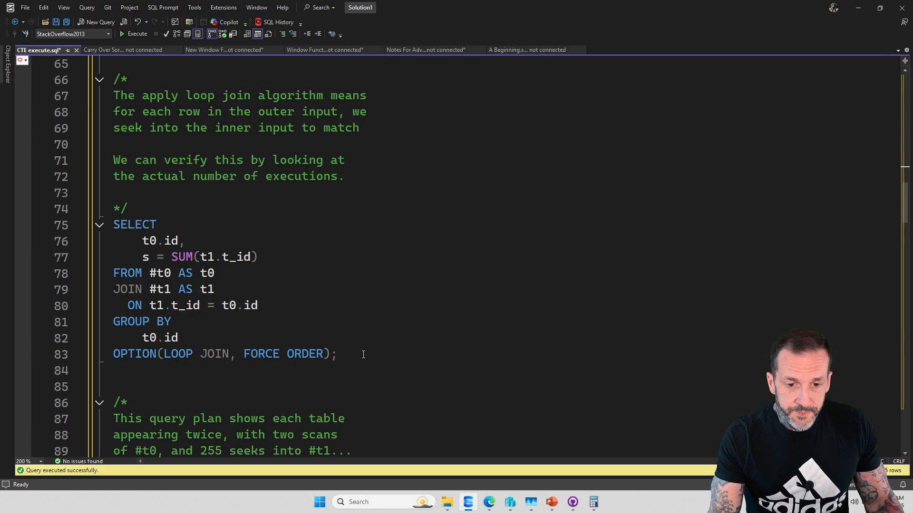
{"action": "left_click_drag", "start_coordinate": [113, 225], "coordinate": [337, 353]}
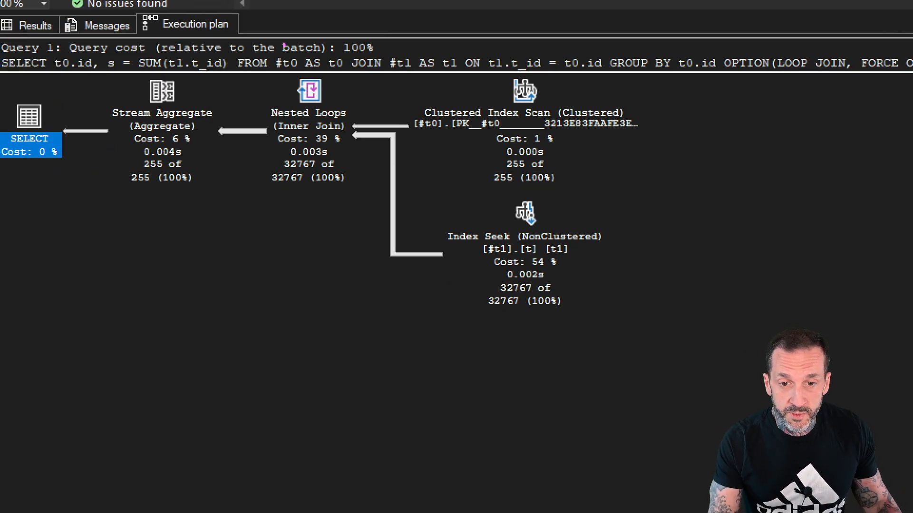
Show the Index Seek (NonClustered) details: 255 executions, 32767 rows read.
{"action": "left_click", "coordinate": [308, 90]}
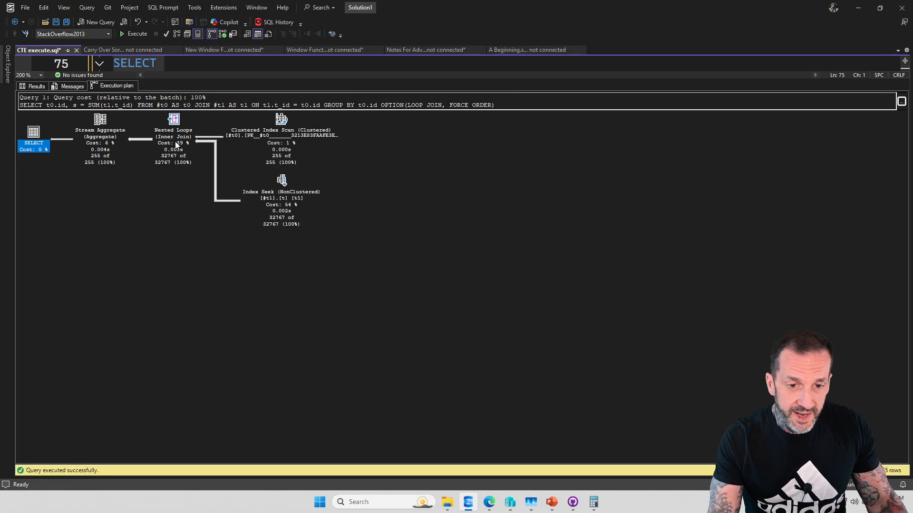
{"action": "mouse_move", "coordinate": [410, 258]}
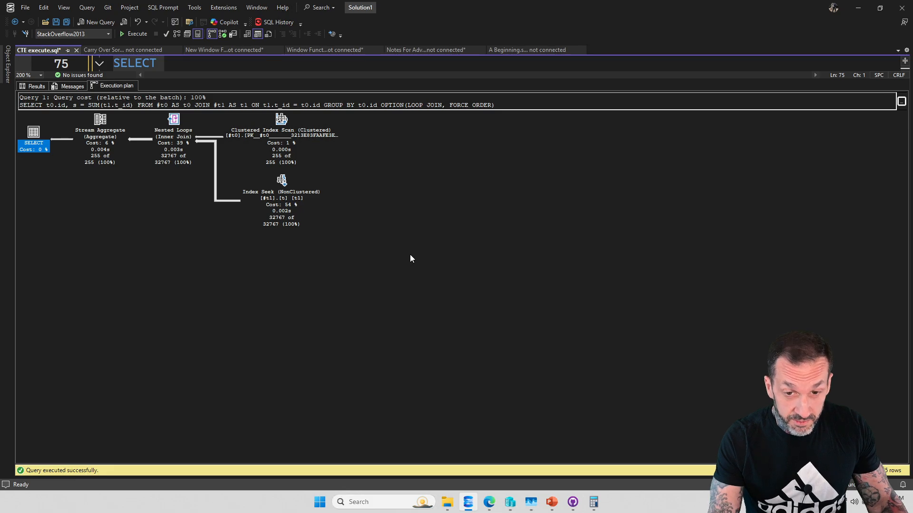
{"action": "mouse_move", "coordinate": [281, 119]}
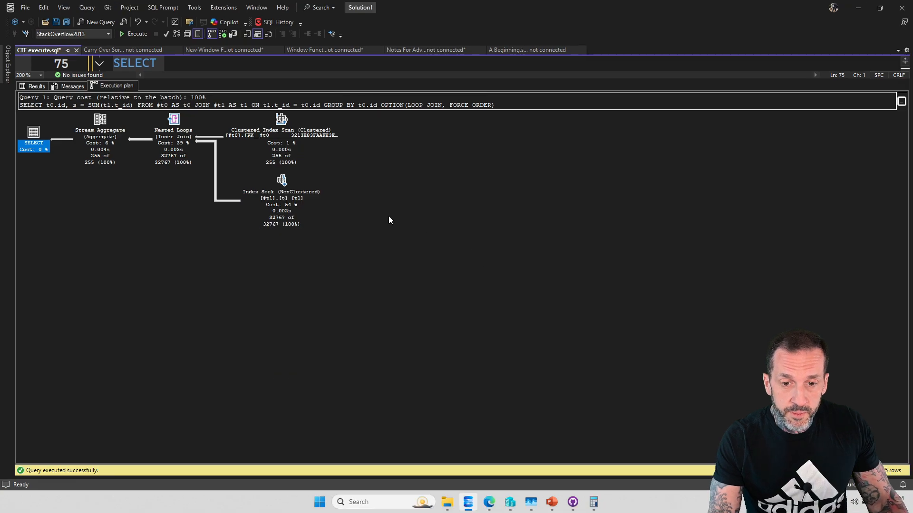
{"action": "mouse_move", "coordinate": [330, 273]}
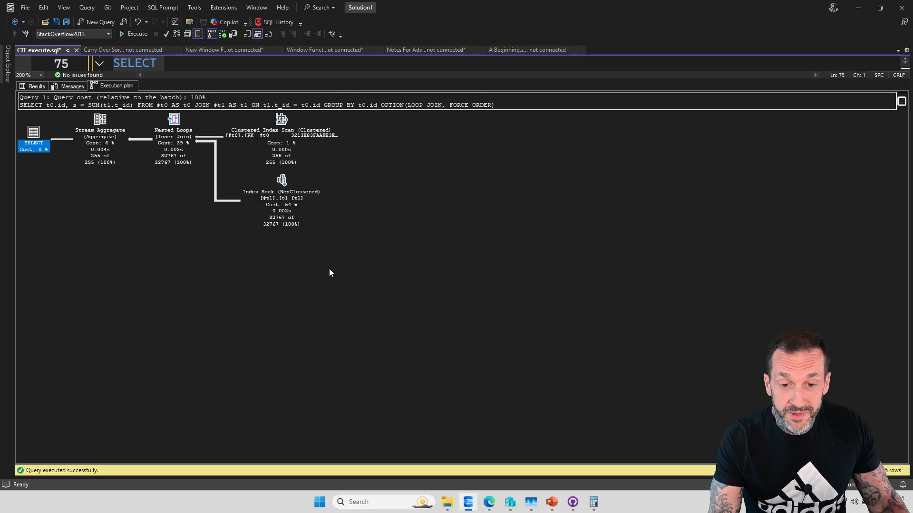
{"action": "mouse_move", "coordinate": [282, 181]}
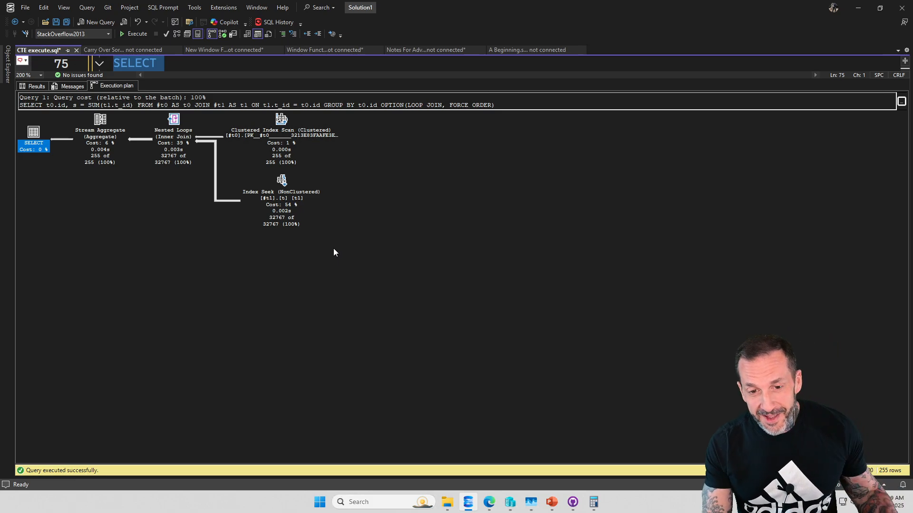
{"action": "mouse_move", "coordinate": [281, 121]}
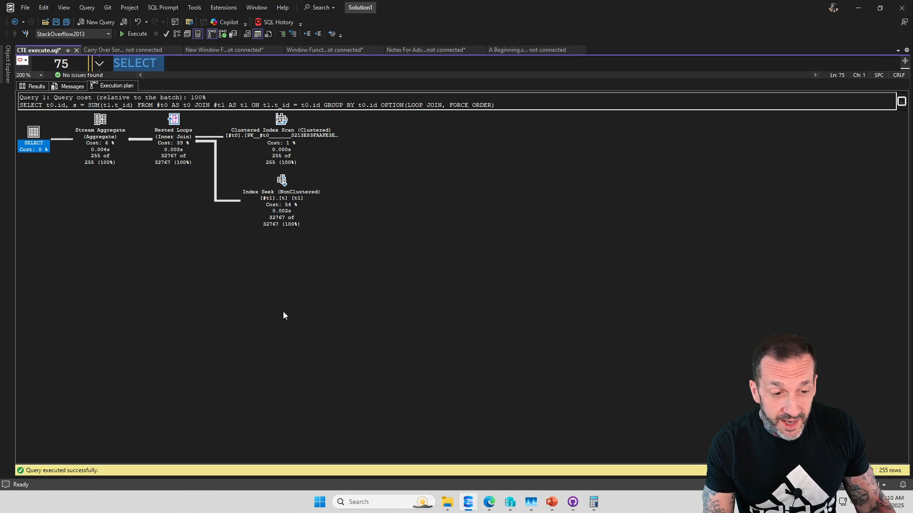
{"action": "mouse_move", "coordinate": [285, 309]}
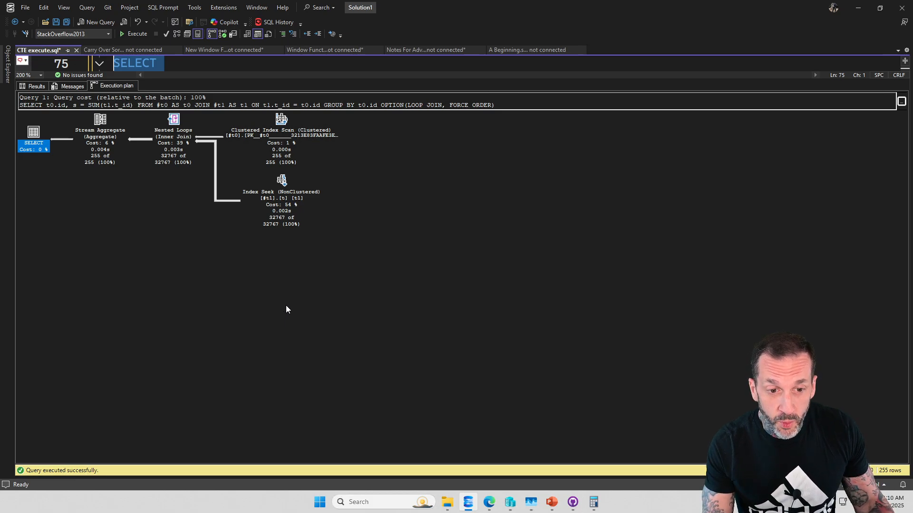
{"action": "mouse_move", "coordinate": [296, 242]}
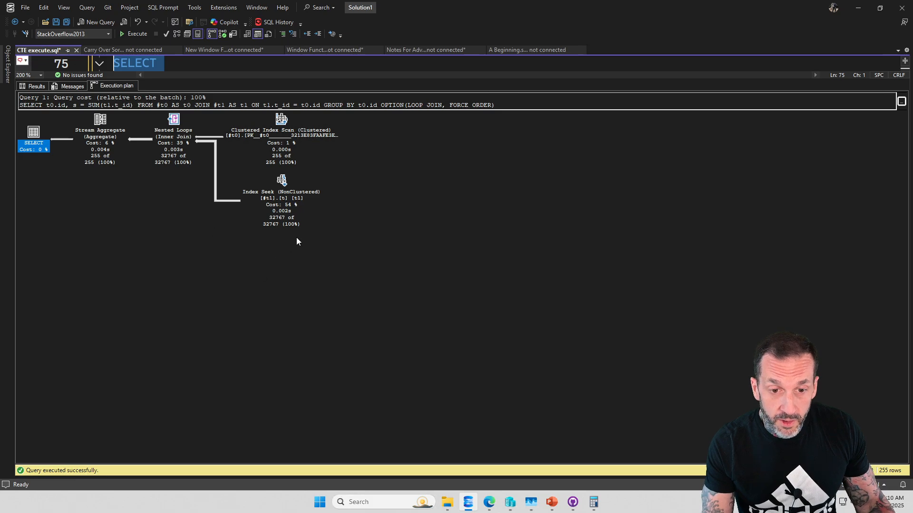
{"action": "mouse_move", "coordinate": [279, 148]}
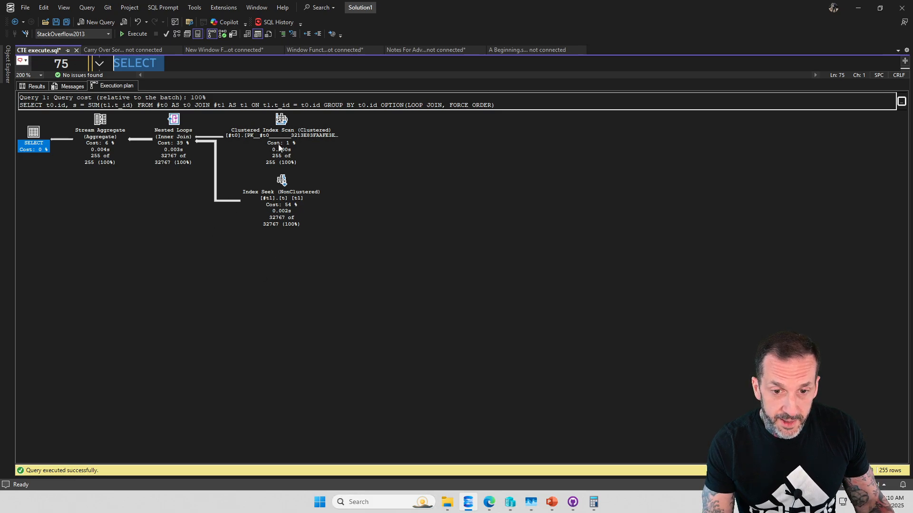
{"action": "mouse_move", "coordinate": [282, 119]}
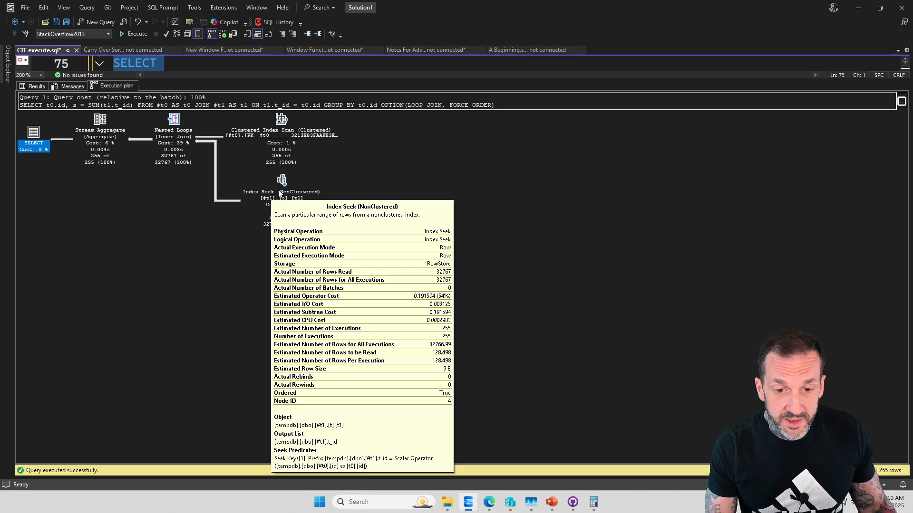
{"action": "mouse_move", "coordinate": [171, 174]}
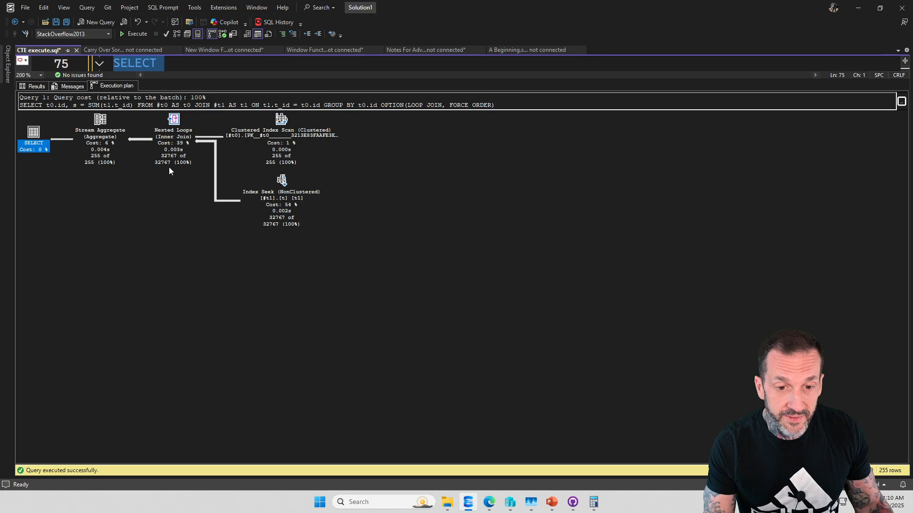
{"action": "mouse_move", "coordinate": [102, 168]}
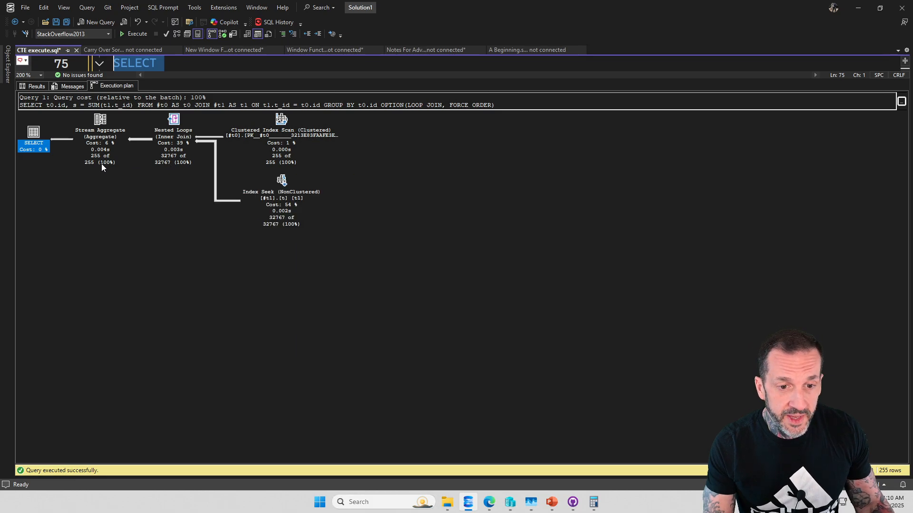
{"action": "mouse_move", "coordinate": [99, 119]}
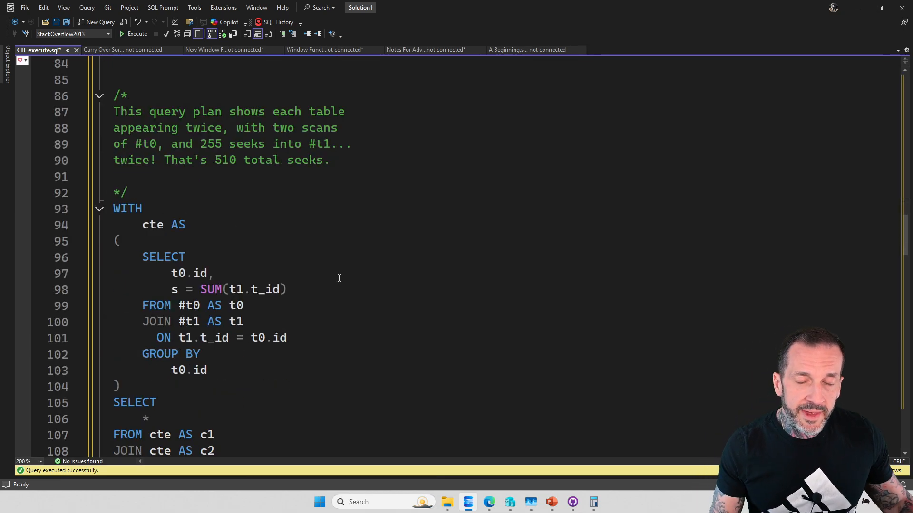
{"action": "mouse_move", "coordinate": [288, 250]}
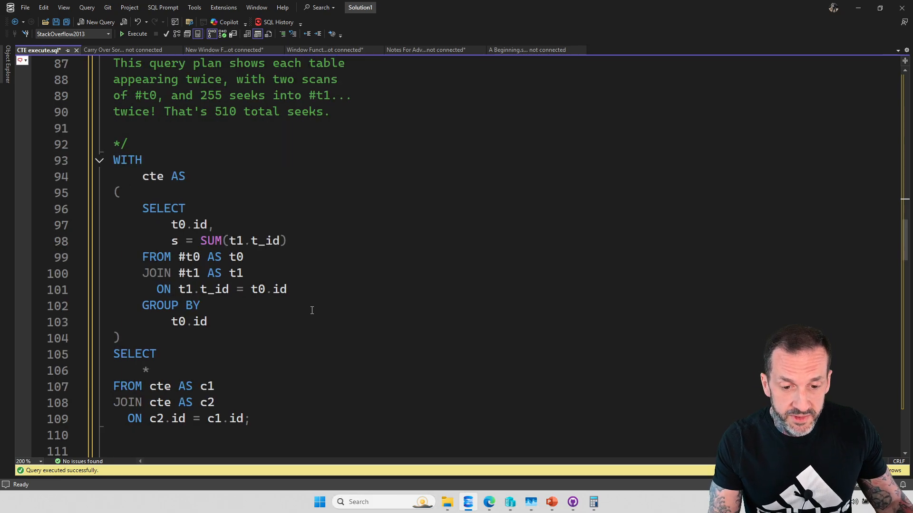
{"action": "mouse_move", "coordinate": [229, 419]}
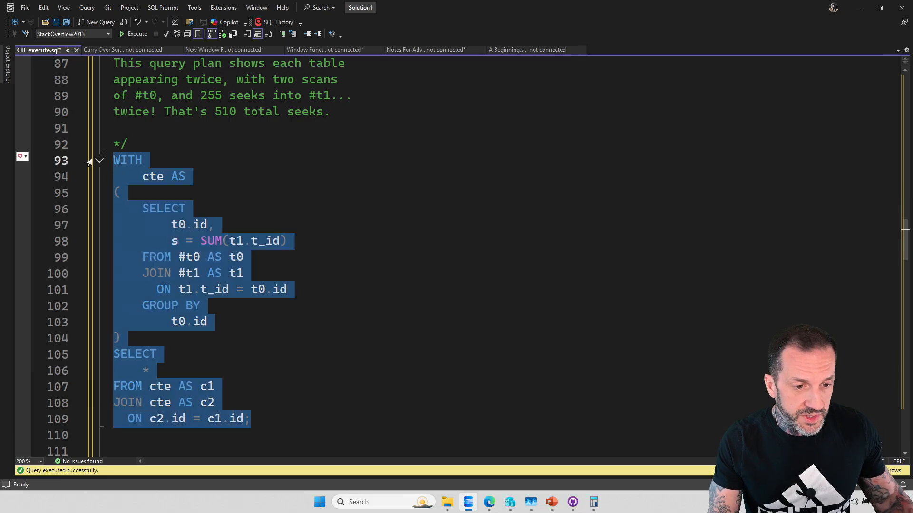
{"action": "left_click", "coordinate": [137, 33]}
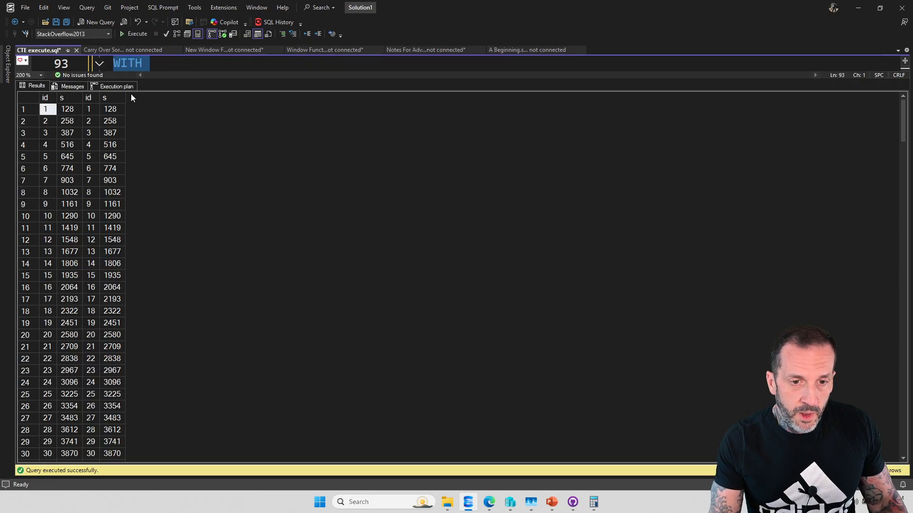
{"action": "left_click", "coordinate": [116, 86]}
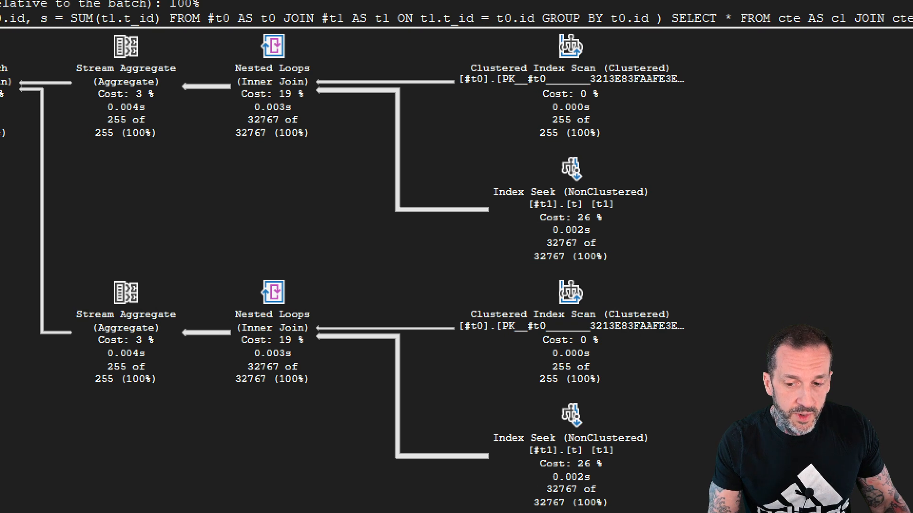
{"action": "mouse_move", "coordinate": [213, 192]}
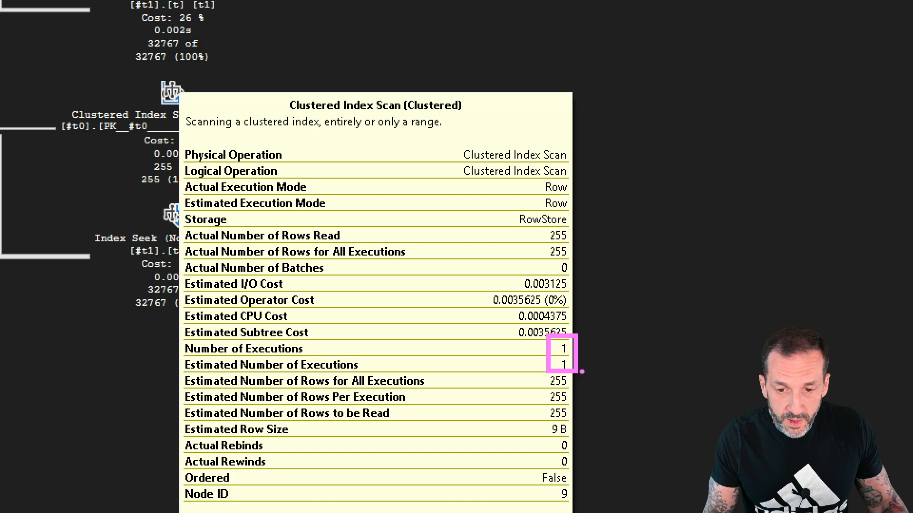
{"action": "mouse_move", "coordinate": [391, 181]}
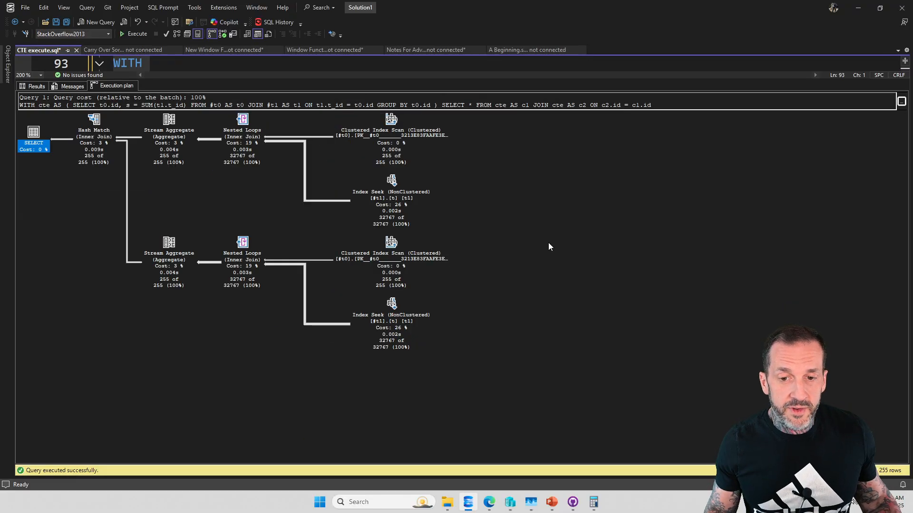
{"action": "mouse_move", "coordinate": [464, 338]}
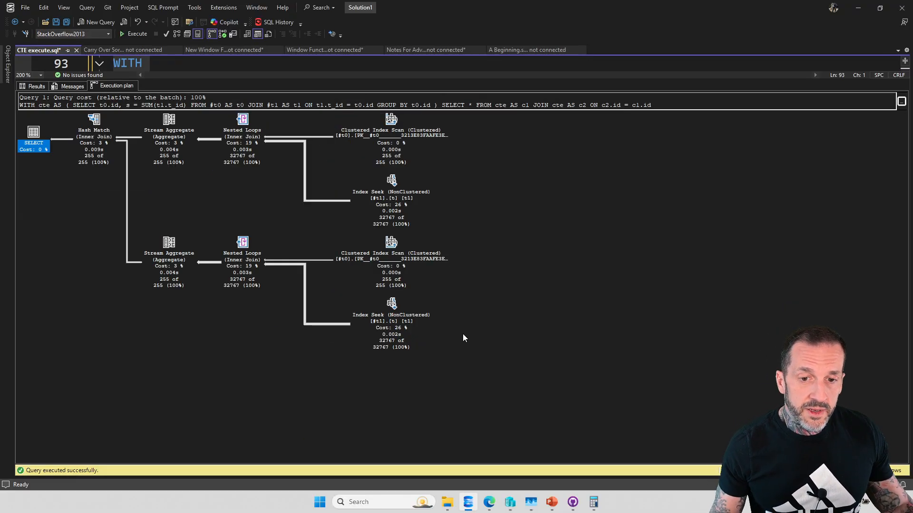
{"action": "mouse_move", "coordinate": [482, 244]}
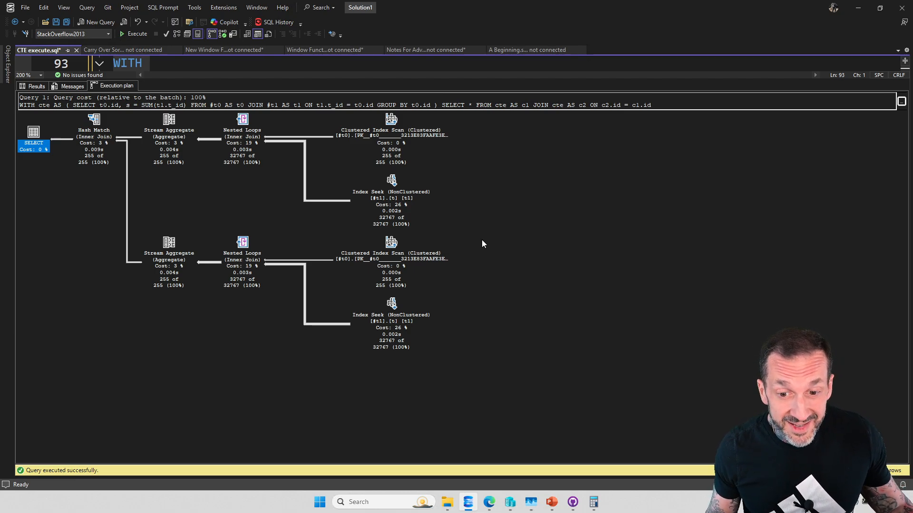
{"action": "mouse_move", "coordinate": [510, 244]}
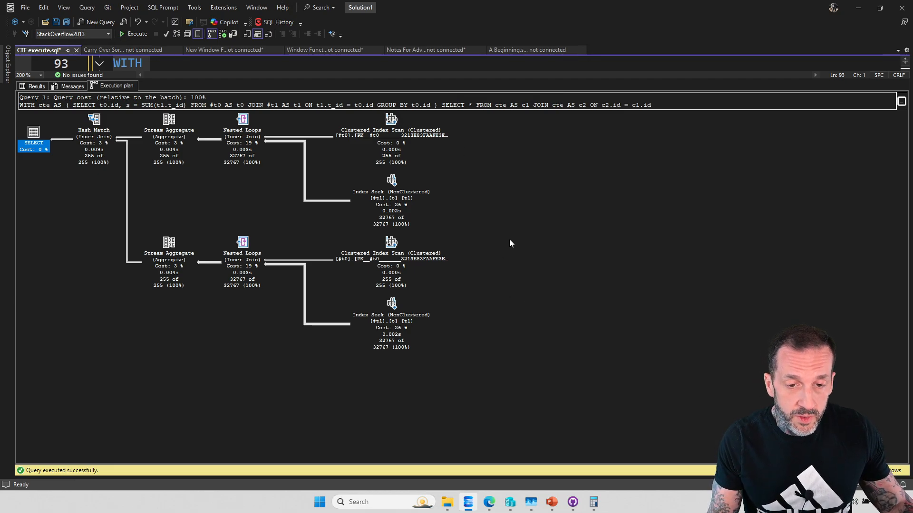
{"action": "mouse_move", "coordinate": [493, 342]}
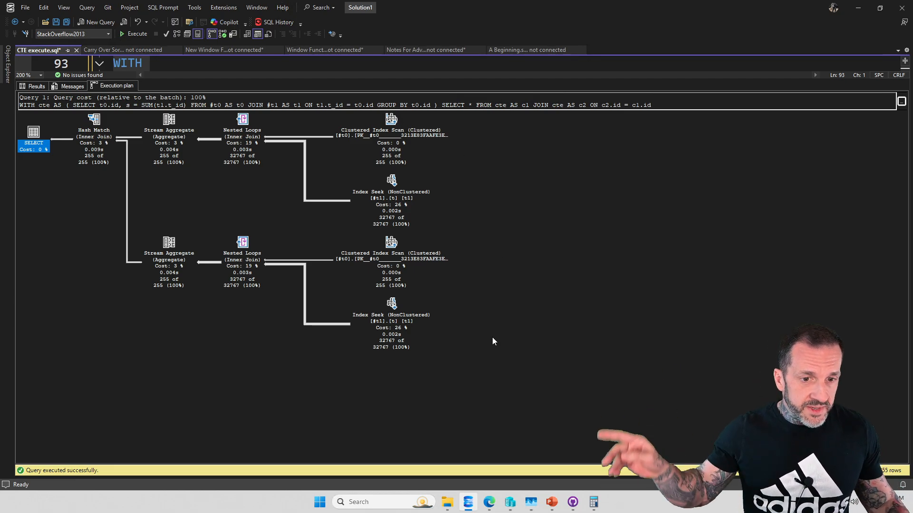
{"action": "mouse_move", "coordinate": [237, 309]}
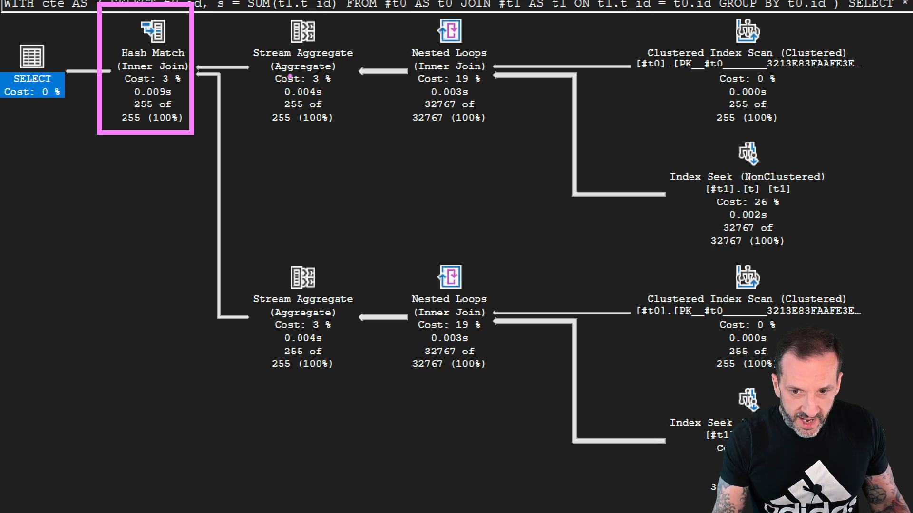
{"action": "mouse_move", "coordinate": [432, 91]}
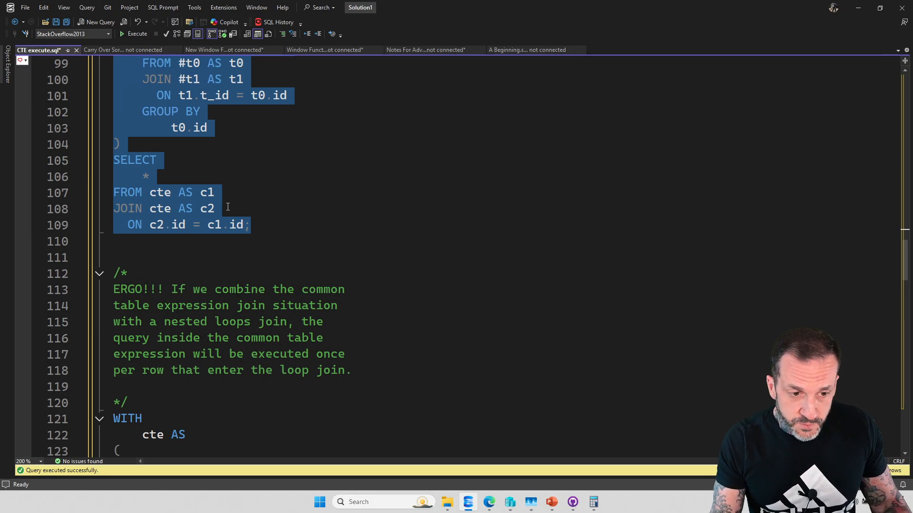
Scroll past the ERGO comment to the WITH cte ... CROSS APPLY TOP (1) query.
{"action": "scroll", "scroll_direction": "down", "scroll_amount": 3}
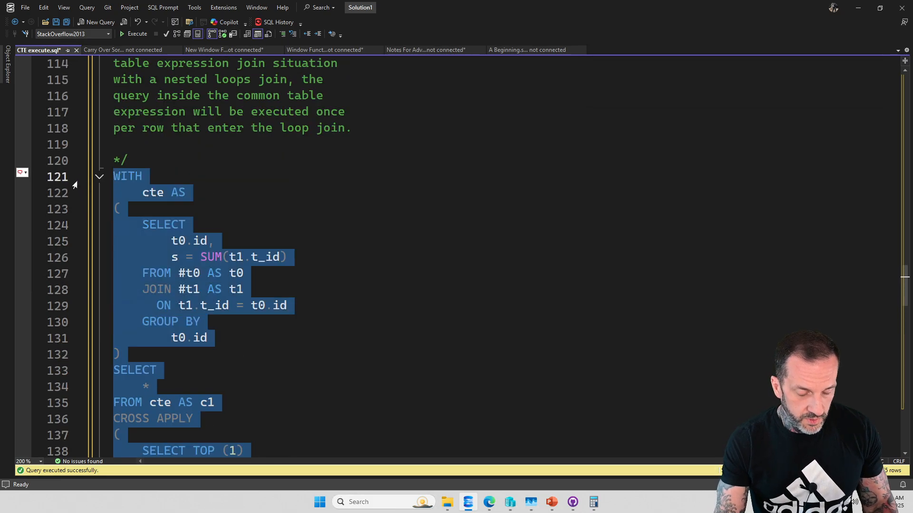
Execute the CROSS APPLY TOP (1) query and view its Nested Loops and Top plan.
{"action": "left_click", "coordinate": [133, 33]}
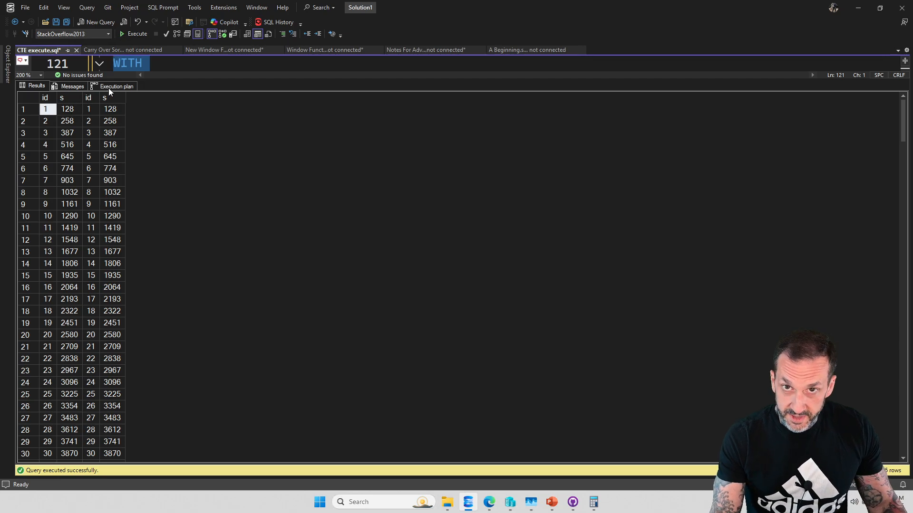
{"action": "left_click", "coordinate": [116, 86]}
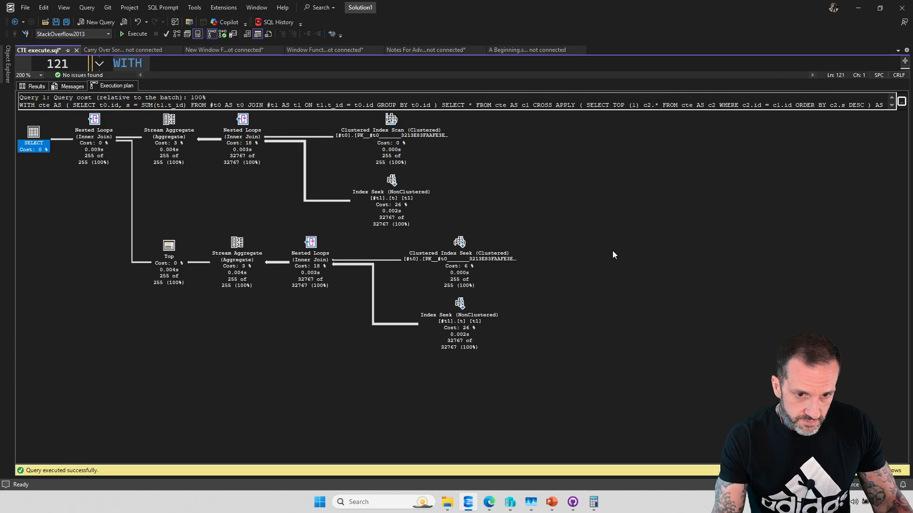
{"action": "mouse_move", "coordinate": [645, 345]}
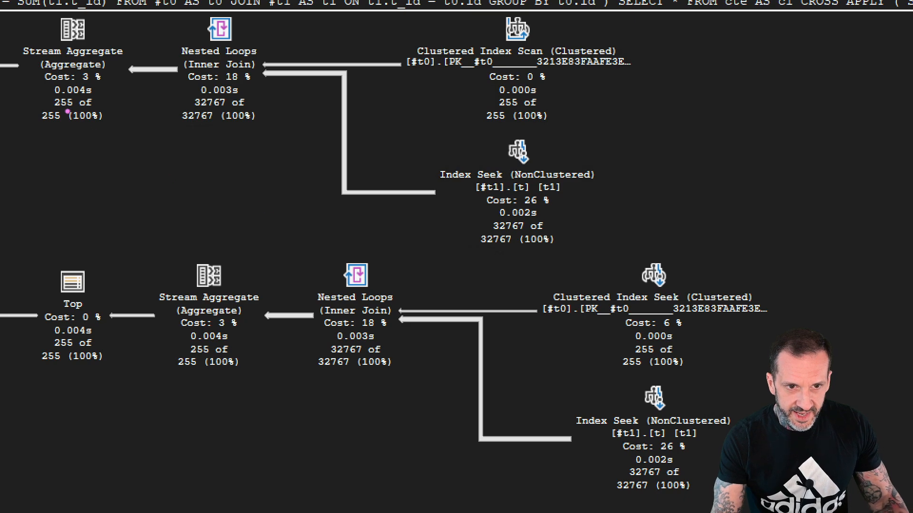
{"action": "left_click", "coordinate": [73, 29]}
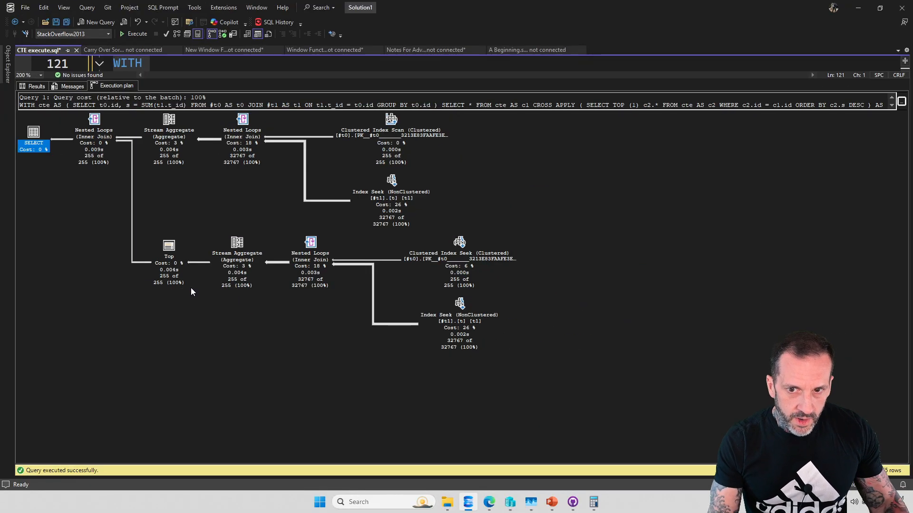
{"action": "mouse_move", "coordinate": [391, 120]}
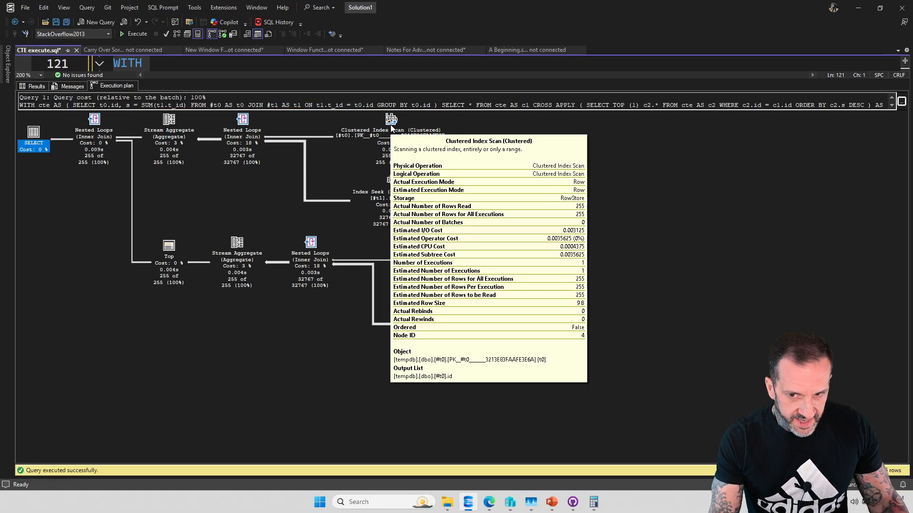
{"action": "mouse_move", "coordinate": [390, 181]}
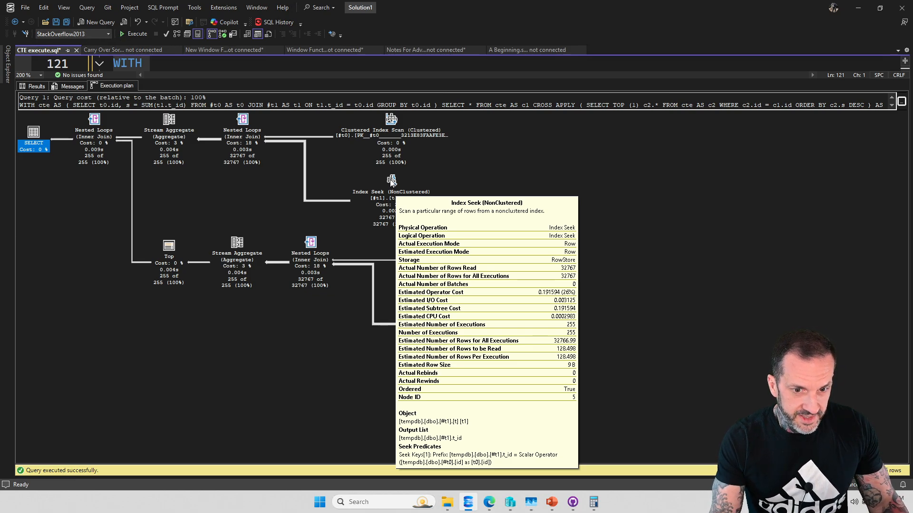
{"action": "mouse_move", "coordinate": [531, 275]}
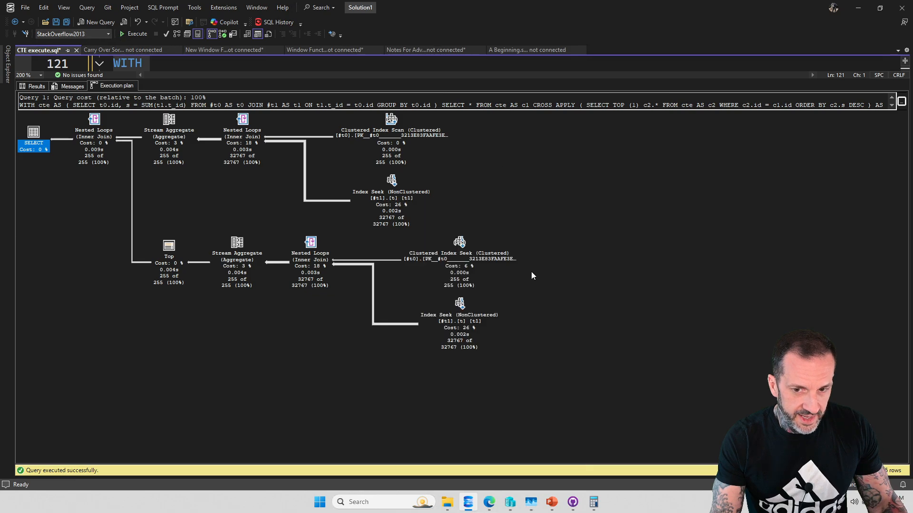
{"action": "mouse_move", "coordinate": [459, 242]}
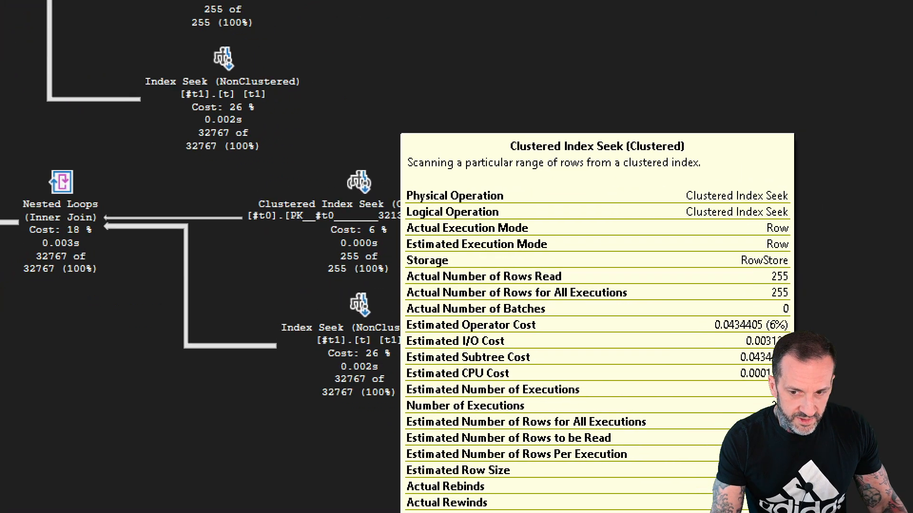
{"action": "scroll", "scroll_direction": "down", "scroll_amount": 3}
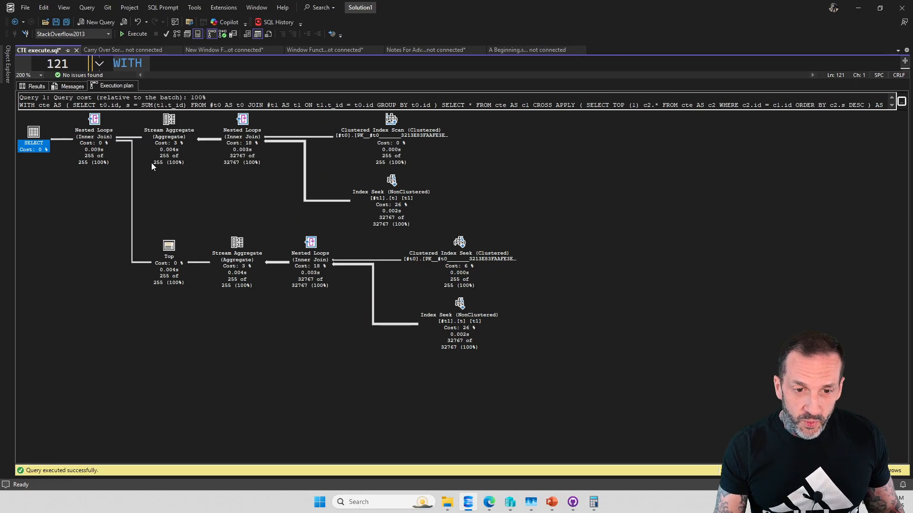
{"action": "mouse_move", "coordinate": [279, 127]}
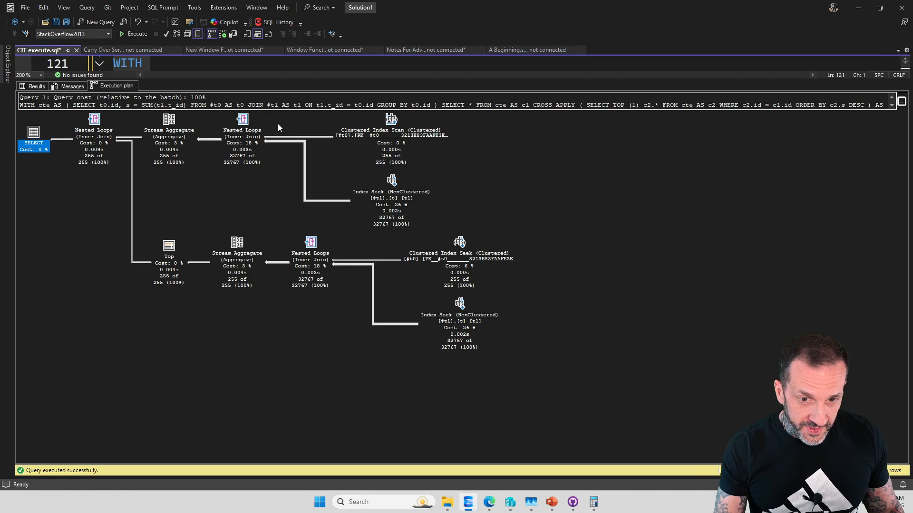
{"action": "mouse_move", "coordinate": [169, 122]}
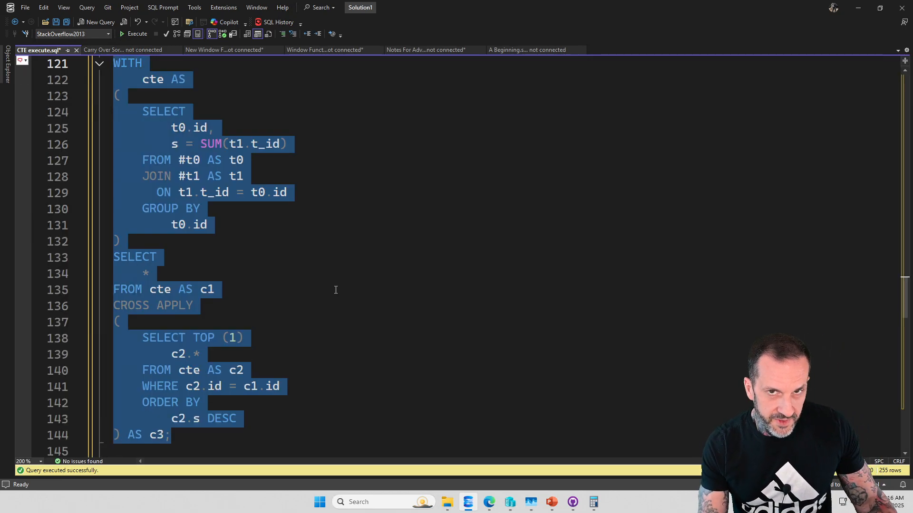
Scroll the script back to the CROSS APPLY CTE query and its note about adding work.
{"action": "scroll", "scroll_direction": "down", "scroll_amount": 3}
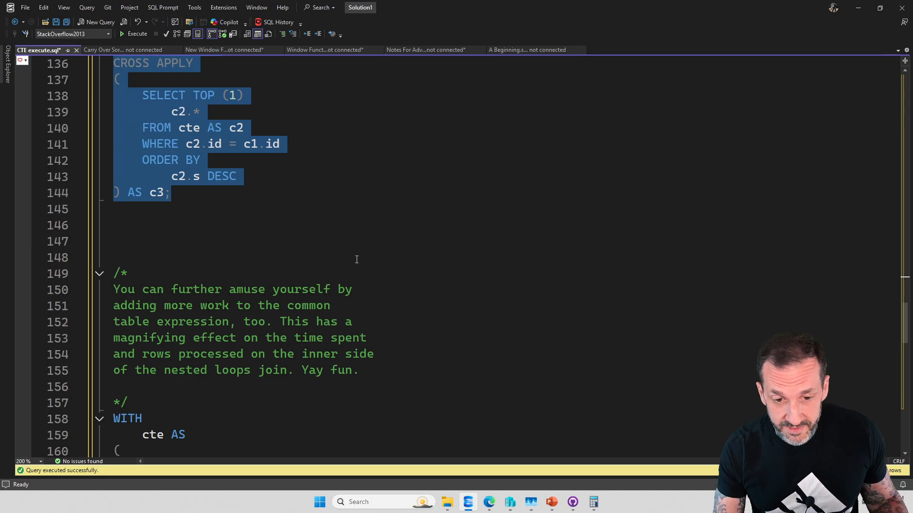
Scroll past the comment block to the second CTE query with AVG, ROW_NUMBER and COUNT_BIG.
{"action": "scroll", "scroll_direction": "down", "scroll_amount": 3}
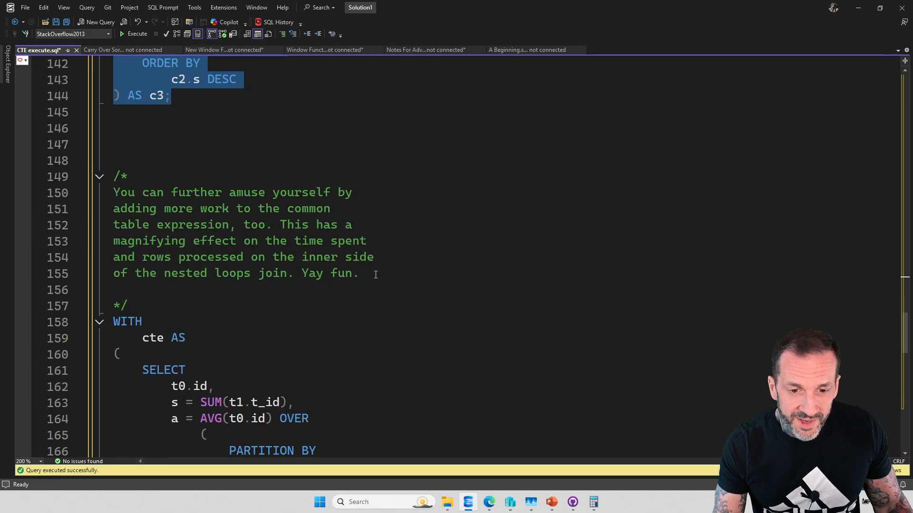
{"action": "scroll", "scroll_direction": "down", "scroll_amount": 3}
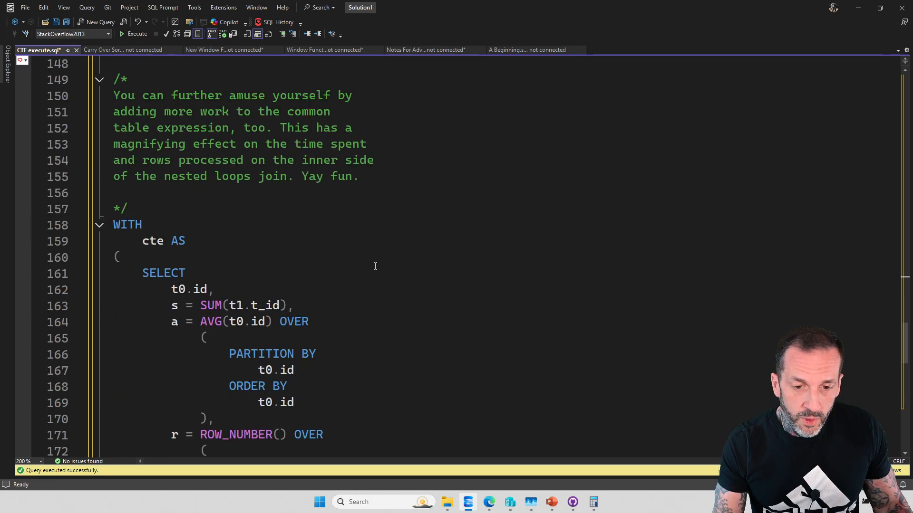
{"action": "scroll", "scroll_direction": "down", "scroll_amount": 3}
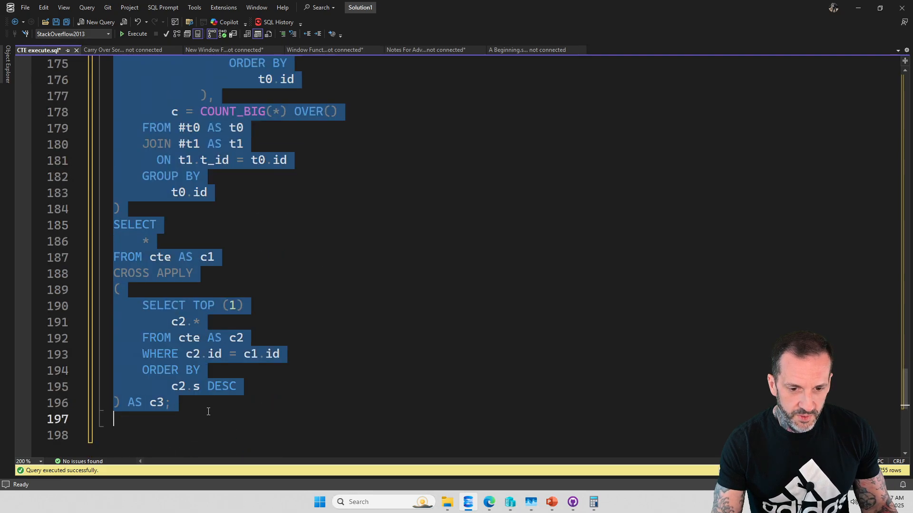
{"action": "left_click", "coordinate": [137, 34]}
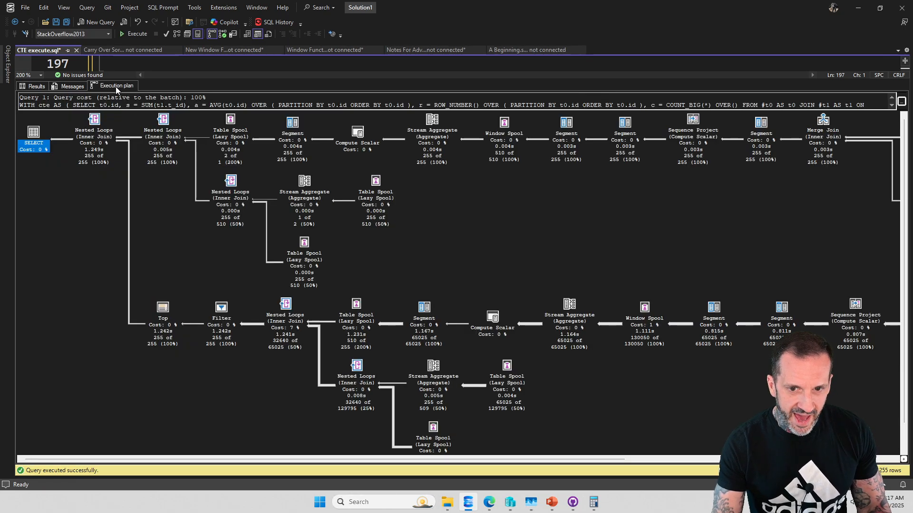
{"action": "scroll", "scroll_direction": "right", "scroll_amount": 3}
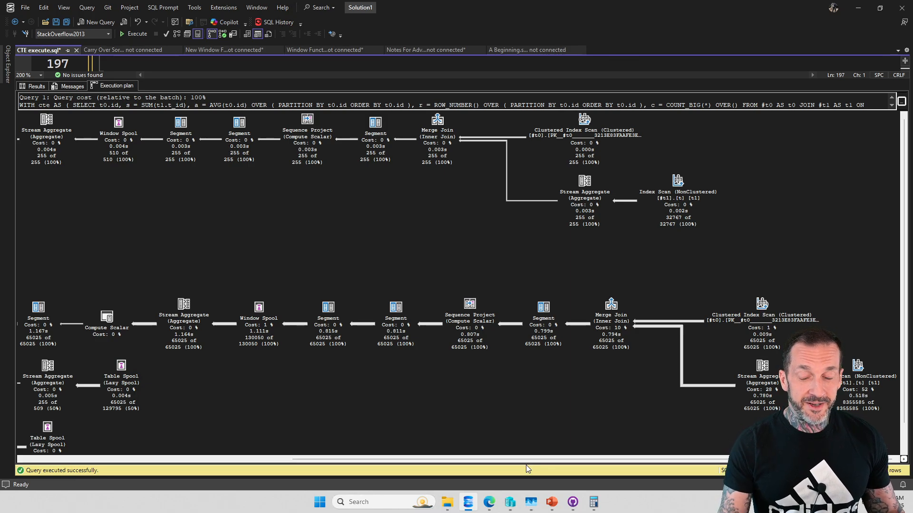
{"action": "mouse_move", "coordinate": [293, 286]}
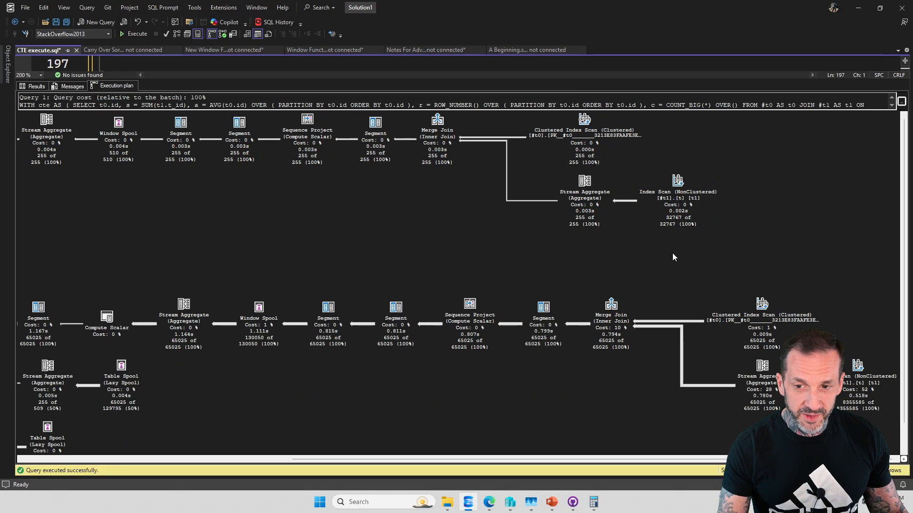
{"action": "mouse_move", "coordinate": [669, 271]}
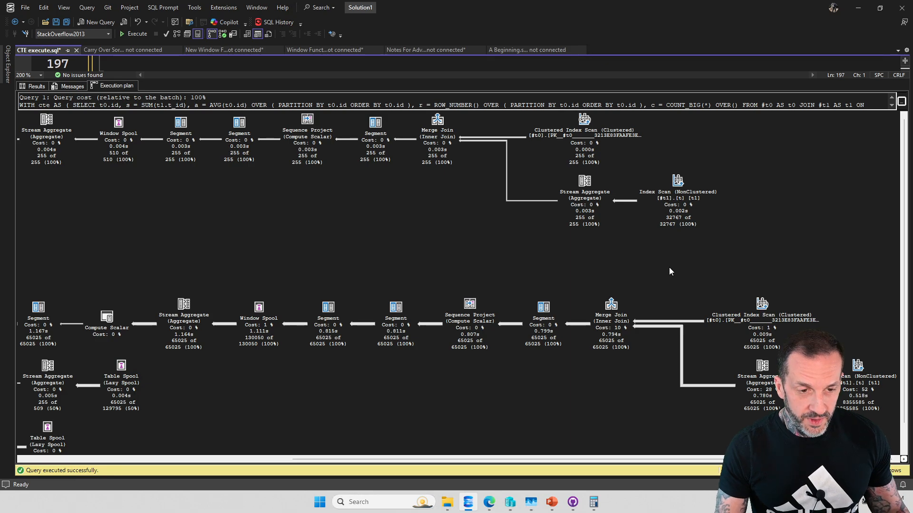
{"action": "mouse_move", "coordinate": [585, 408]}
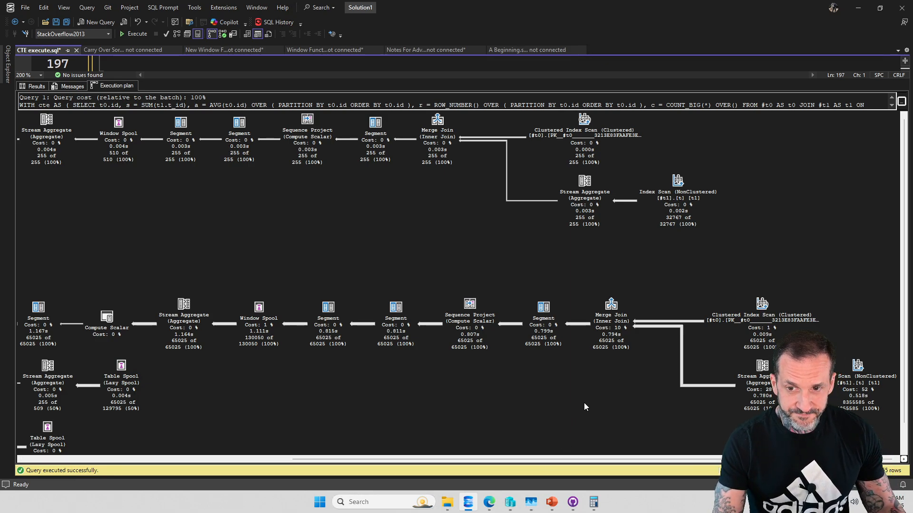
{"action": "scroll", "scroll_direction": "right", "scroll_amount": 3}
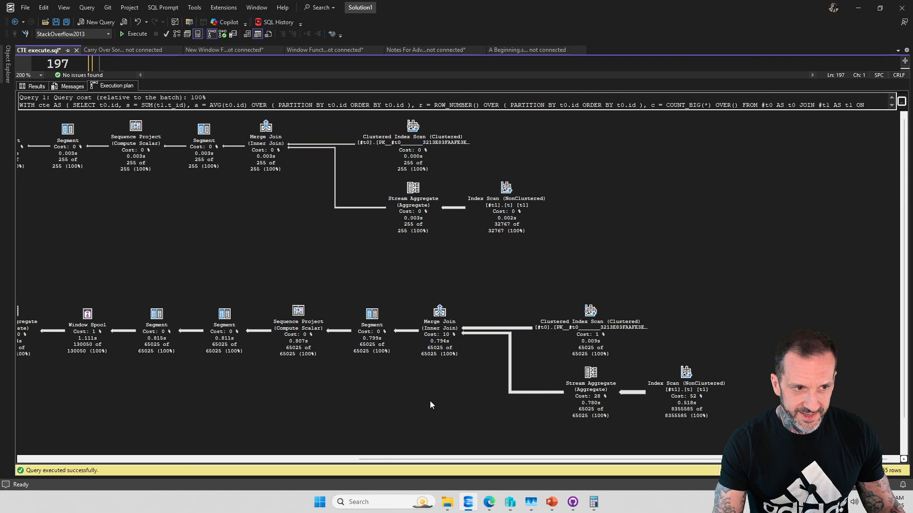
{"action": "mouse_move", "coordinate": [350, 406]}
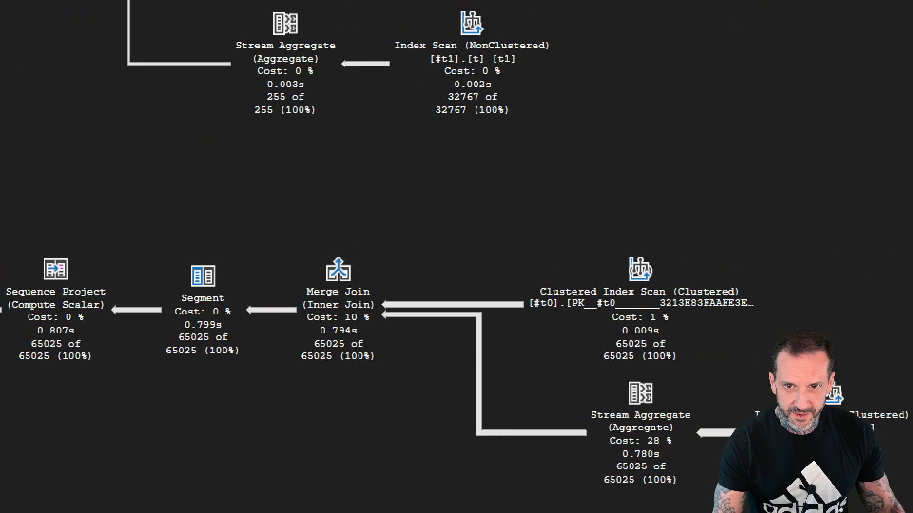
{"action": "scroll", "scroll_direction": "down", "scroll_amount": 3}
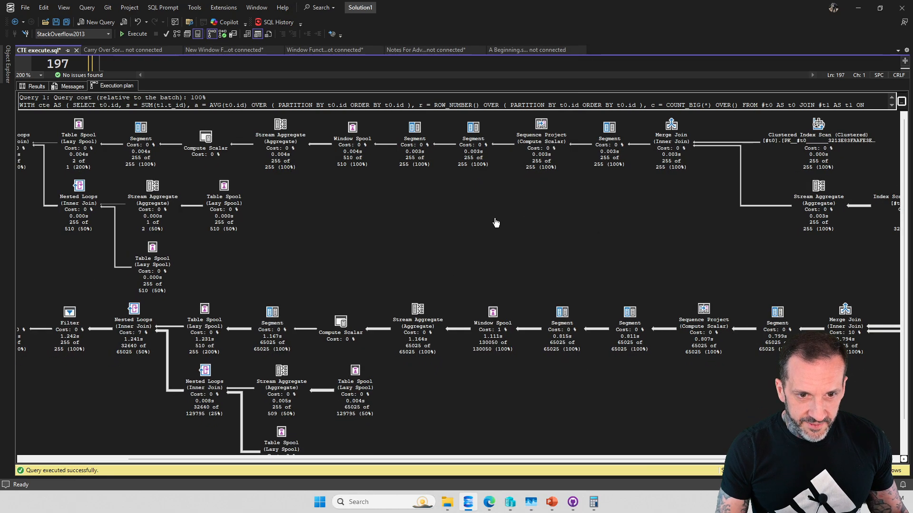
{"action": "mouse_move", "coordinate": [500, 286]}
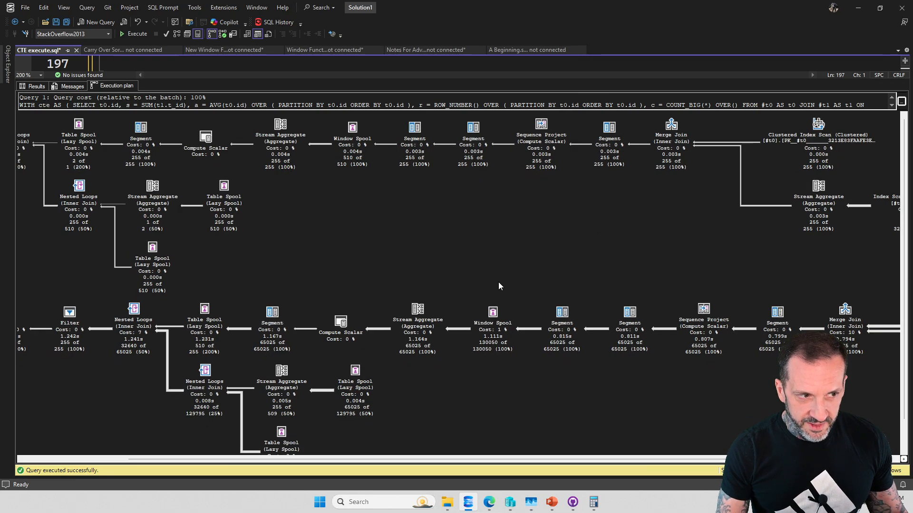
{"action": "scroll", "scroll_direction": "right", "scroll_amount": 3}
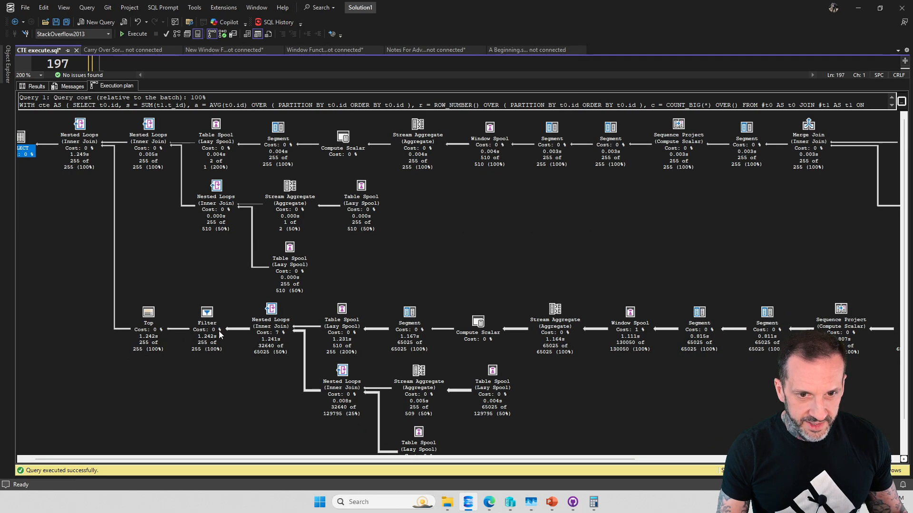
{"action": "scroll", "scroll_direction": "right", "scroll_amount": 3}
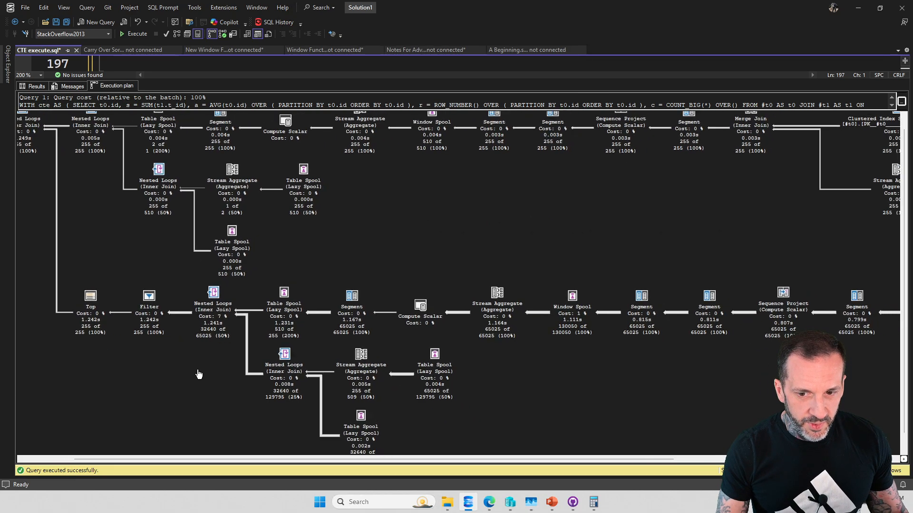
{"action": "scroll", "scroll_direction": "left", "scroll_amount": 3}
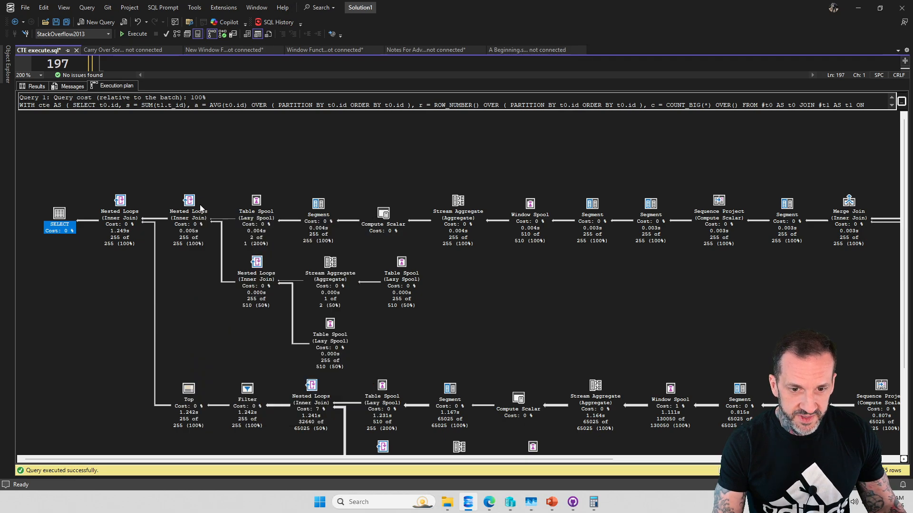
{"action": "mouse_move", "coordinate": [189, 384]}
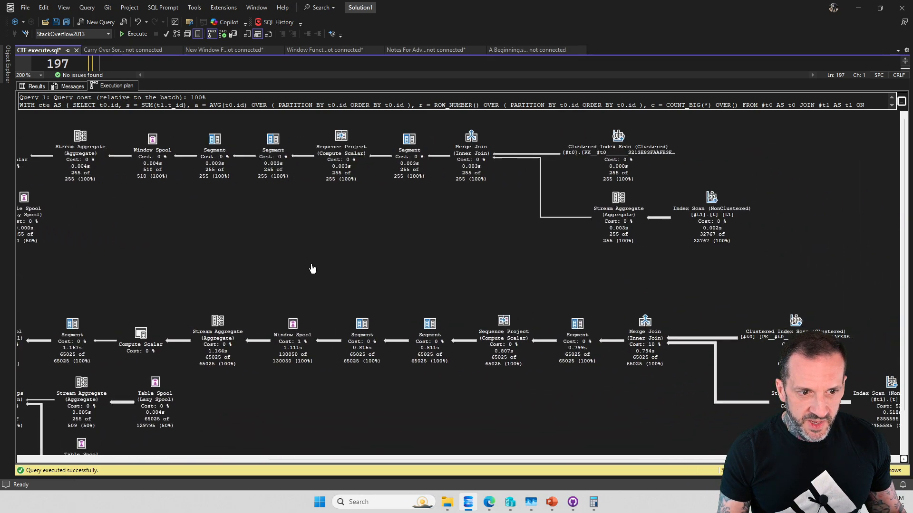
{"action": "scroll", "scroll_direction": "down", "scroll_amount": 3}
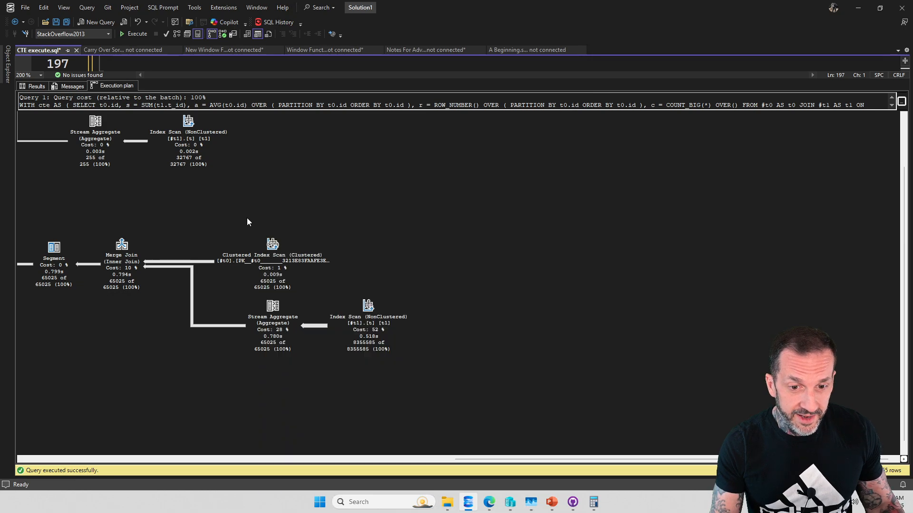
{"action": "mouse_move", "coordinate": [186, 194]}
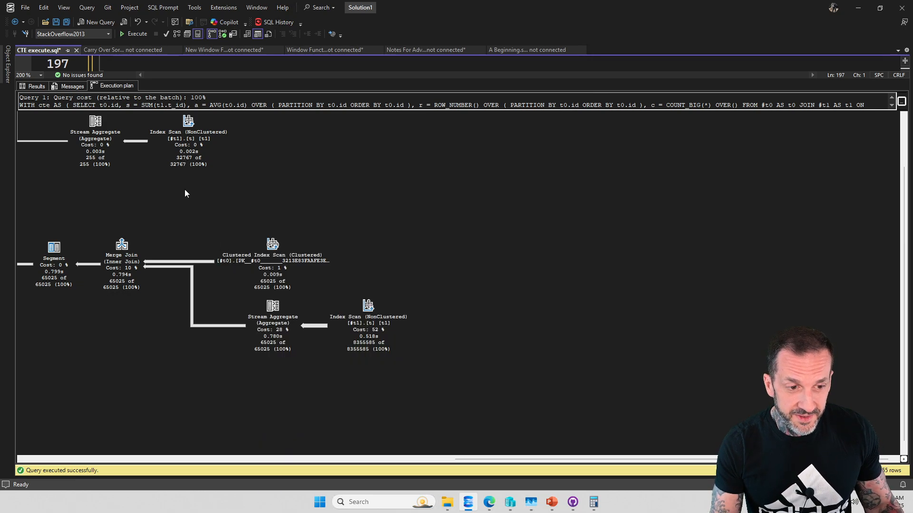
{"action": "mouse_move", "coordinate": [187, 410]}
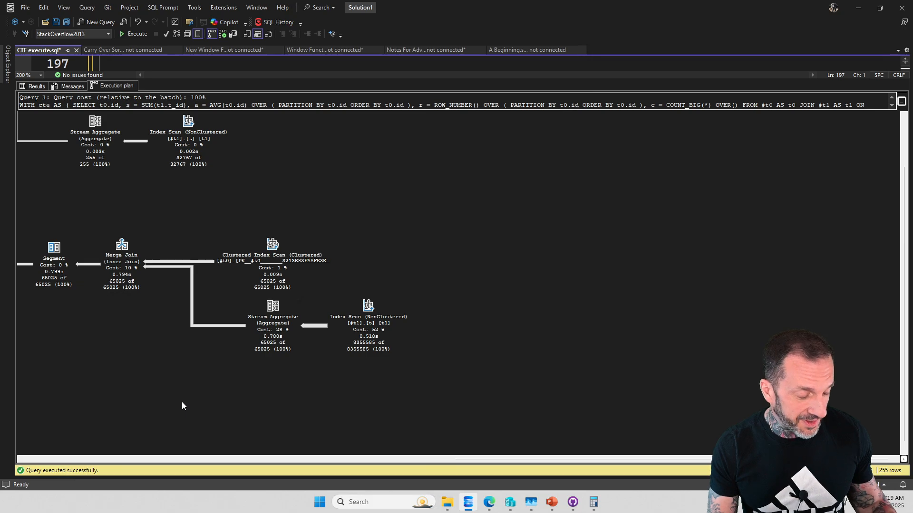
{"action": "mouse_move", "coordinate": [260, 482]}
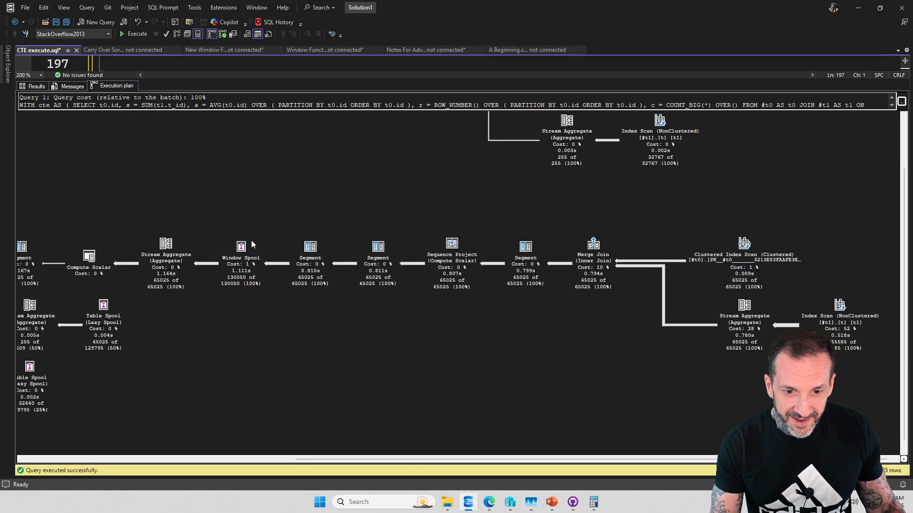
{"action": "mouse_move", "coordinate": [804, 306]}
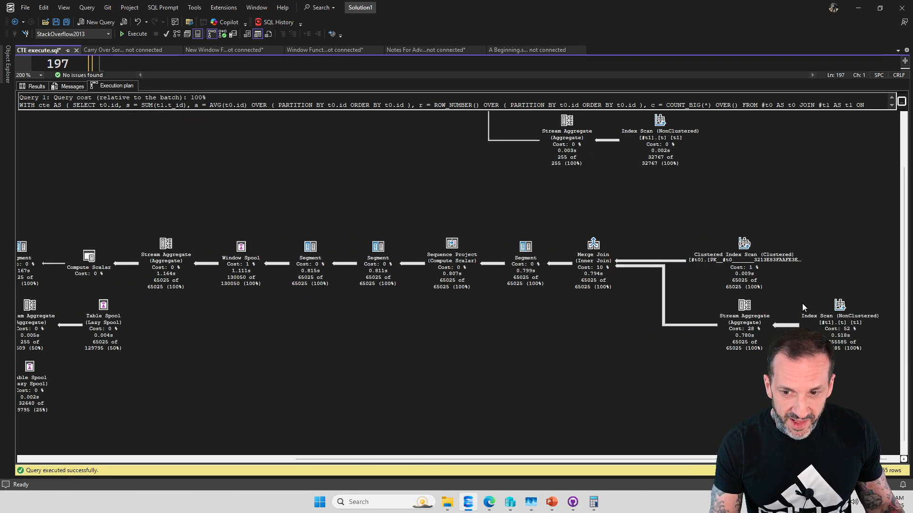
{"action": "mouse_move", "coordinate": [771, 237]}
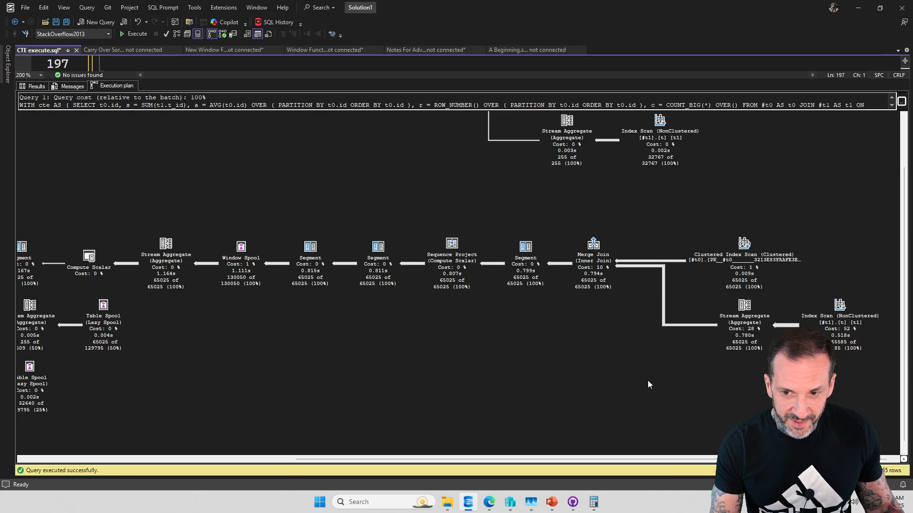
{"action": "scroll", "scroll_direction": "down", "scroll_amount": 3}
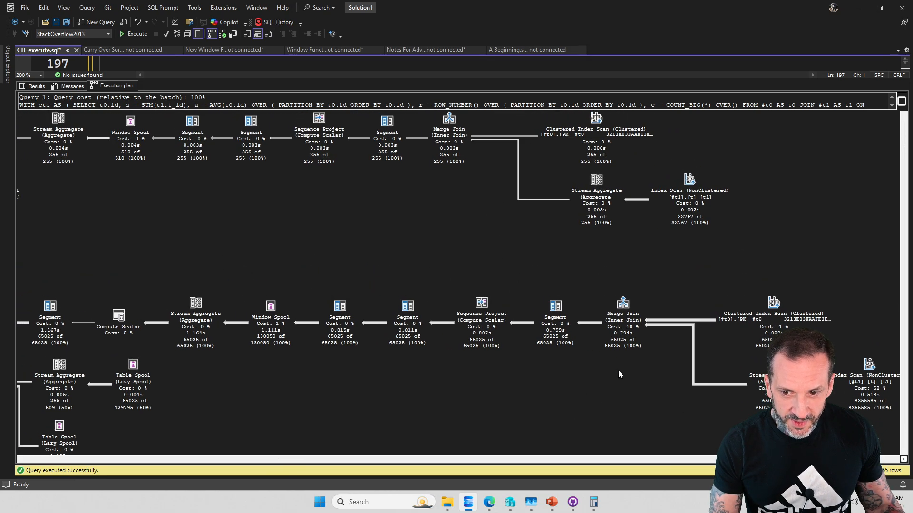
{"action": "mouse_move", "coordinate": [464, 208]}
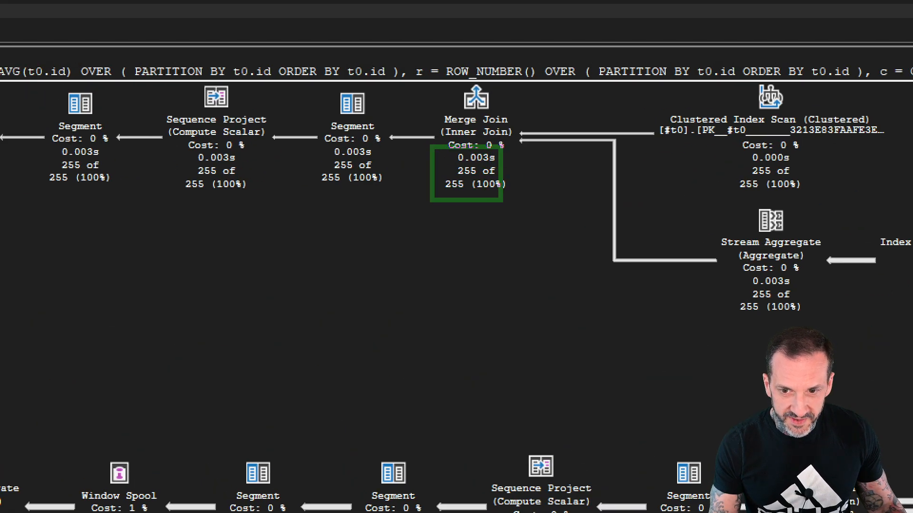
{"action": "scroll", "scroll_direction": "down", "scroll_amount": 3}
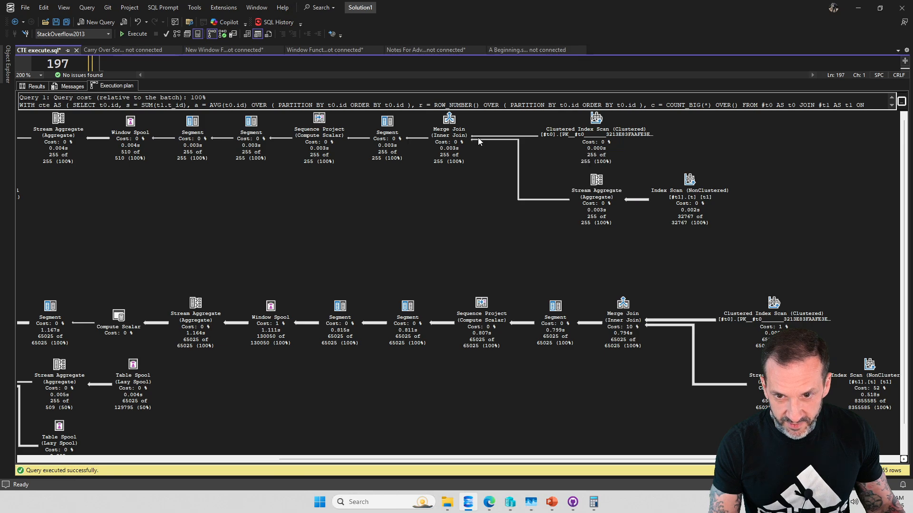
{"action": "mouse_move", "coordinate": [469, 204]}
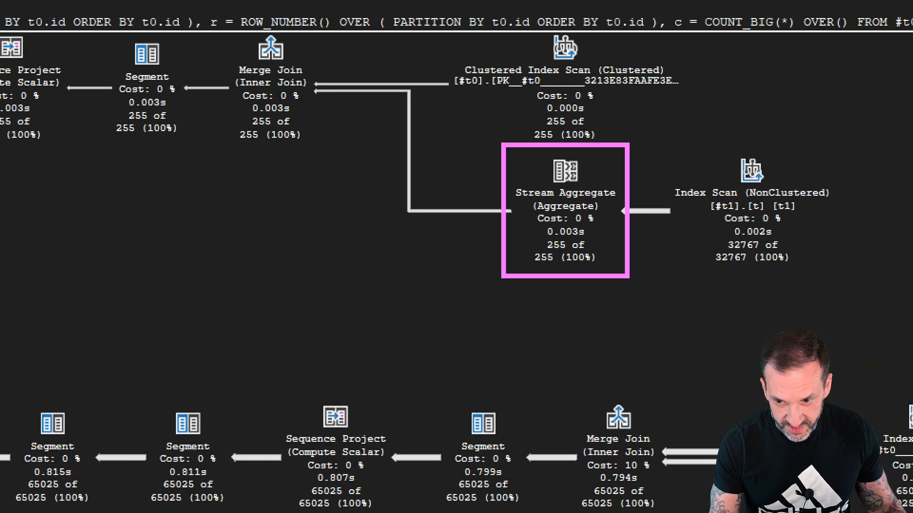
{"action": "scroll", "scroll_direction": "down", "scroll_amount": 3}
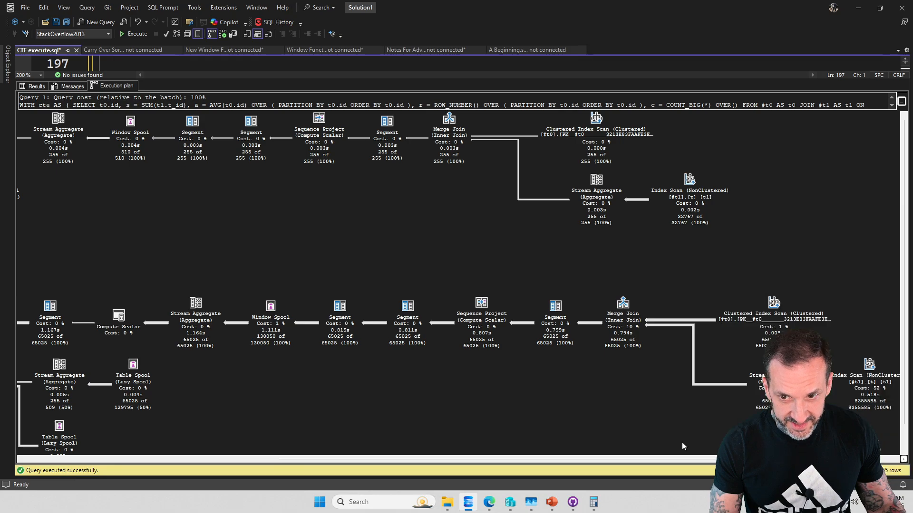
{"action": "mouse_move", "coordinate": [648, 285]}
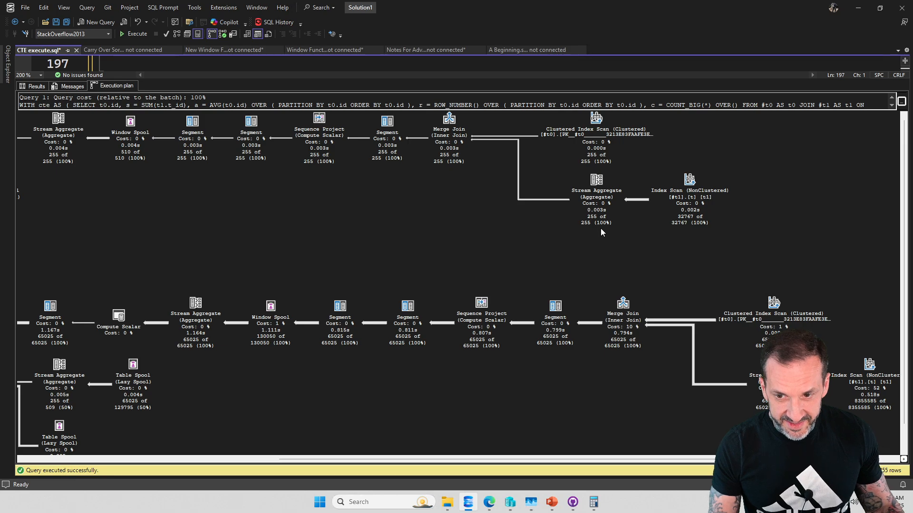
{"action": "mouse_move", "coordinate": [640, 388]}
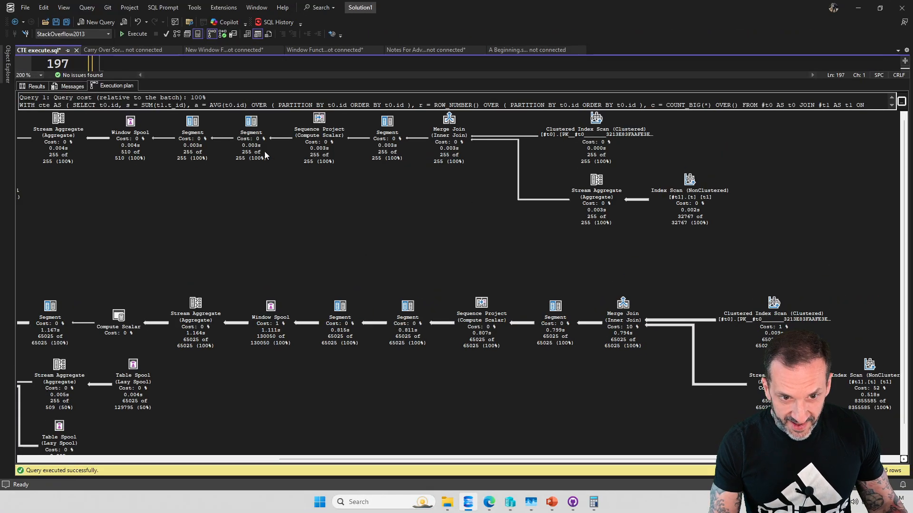
{"action": "mouse_move", "coordinate": [408, 343]}
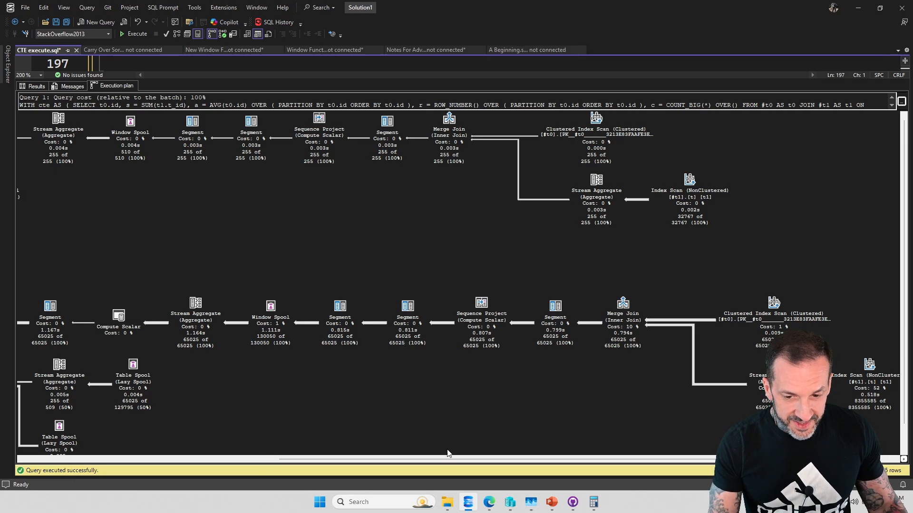
{"action": "scroll", "scroll_direction": "right", "scroll_amount": 3}
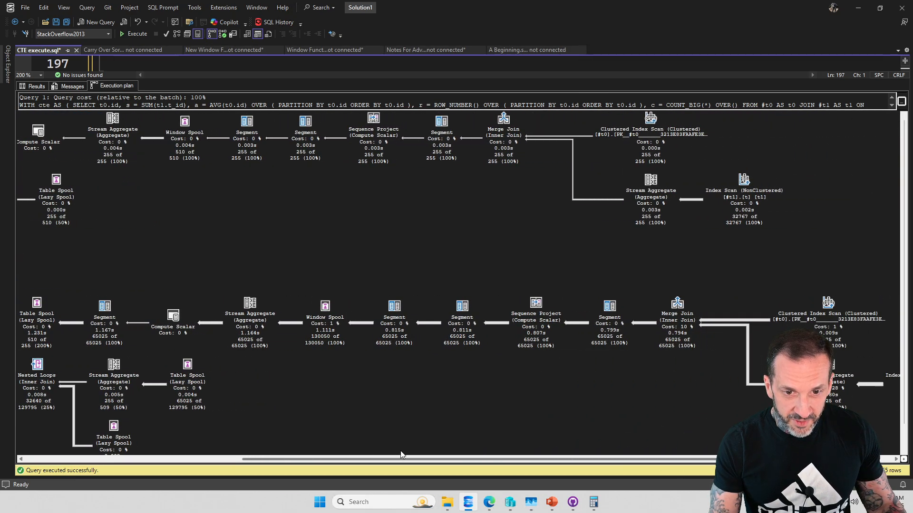
{"action": "scroll", "scroll_direction": "right", "scroll_amount": 3}
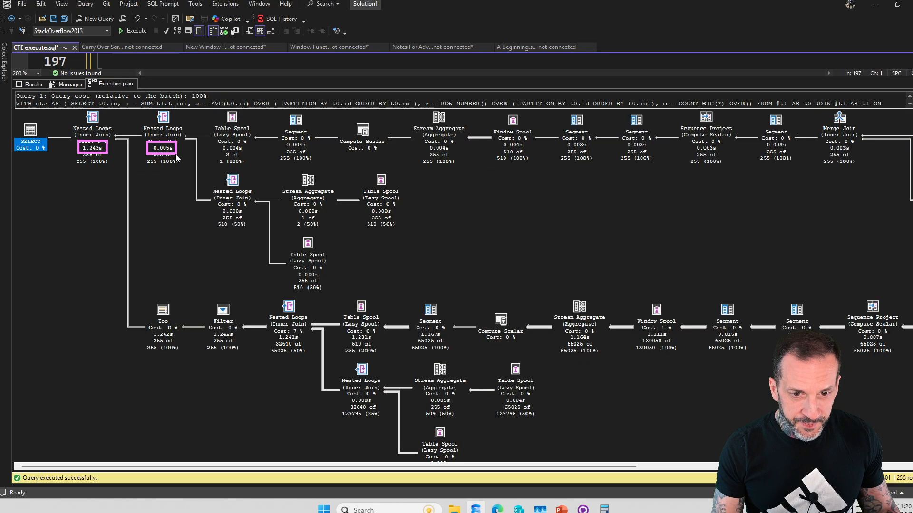
{"action": "scroll", "scroll_direction": "right", "scroll_amount": 3}
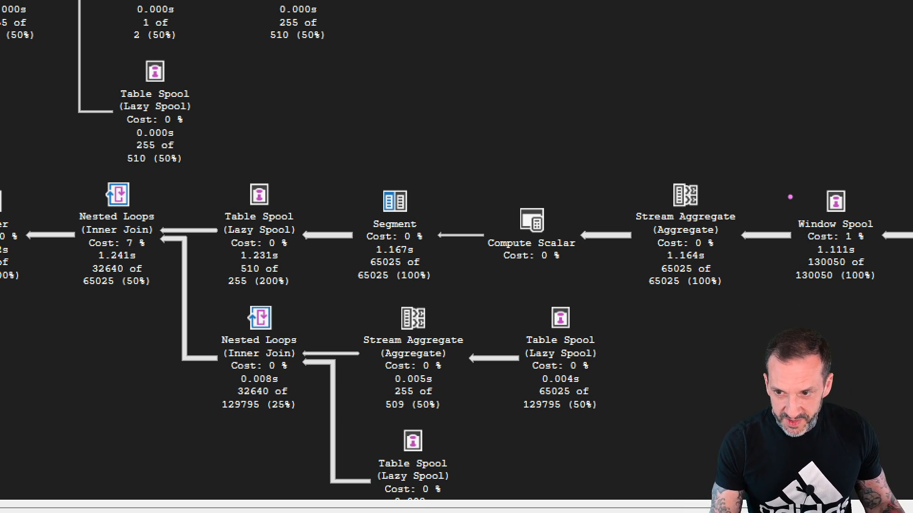
{"action": "left_click", "coordinate": [835, 244]}
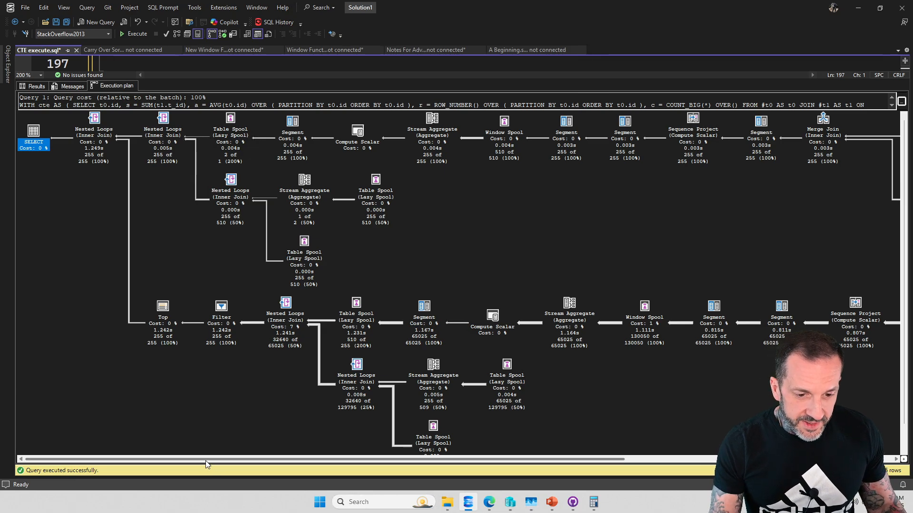
{"action": "mouse_move", "coordinate": [201, 464]}
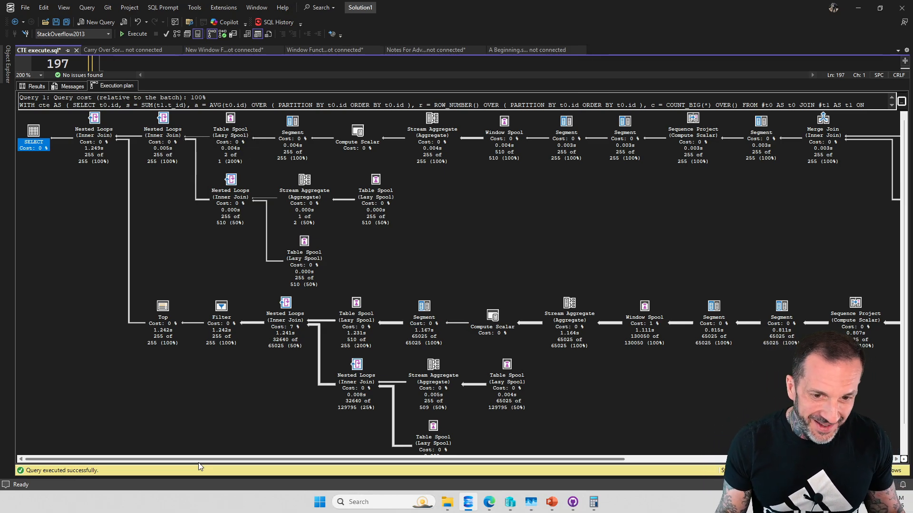
{"action": "mouse_move", "coordinate": [515, 281]}
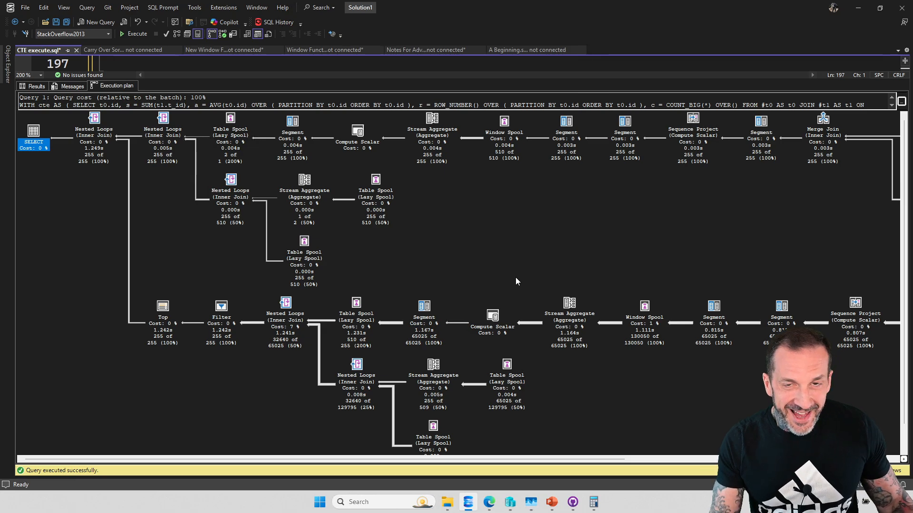